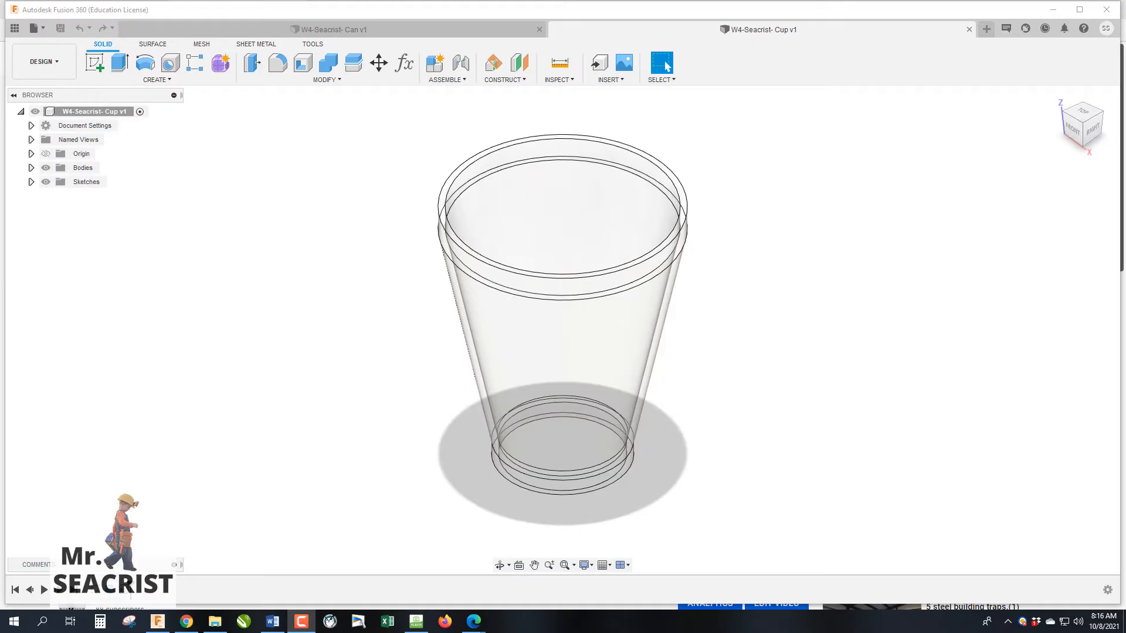
Review the finished soda can and cup designs, then start a new blank design.
{"action": "left_click", "coordinate": [331, 30]}
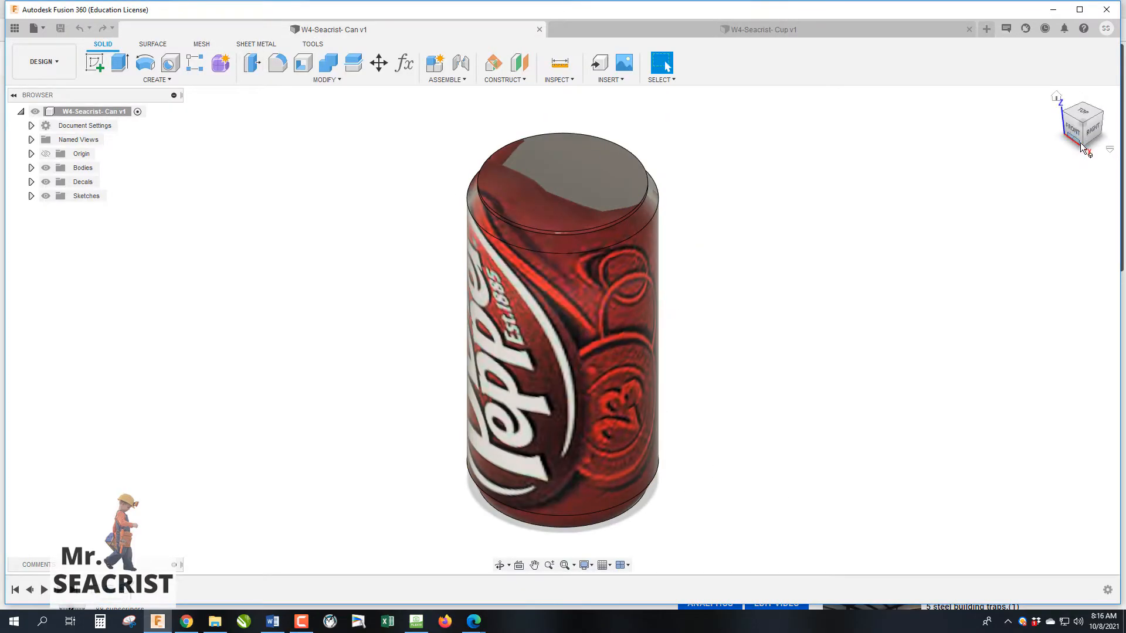
{"action": "left_click", "coordinate": [757, 29]}
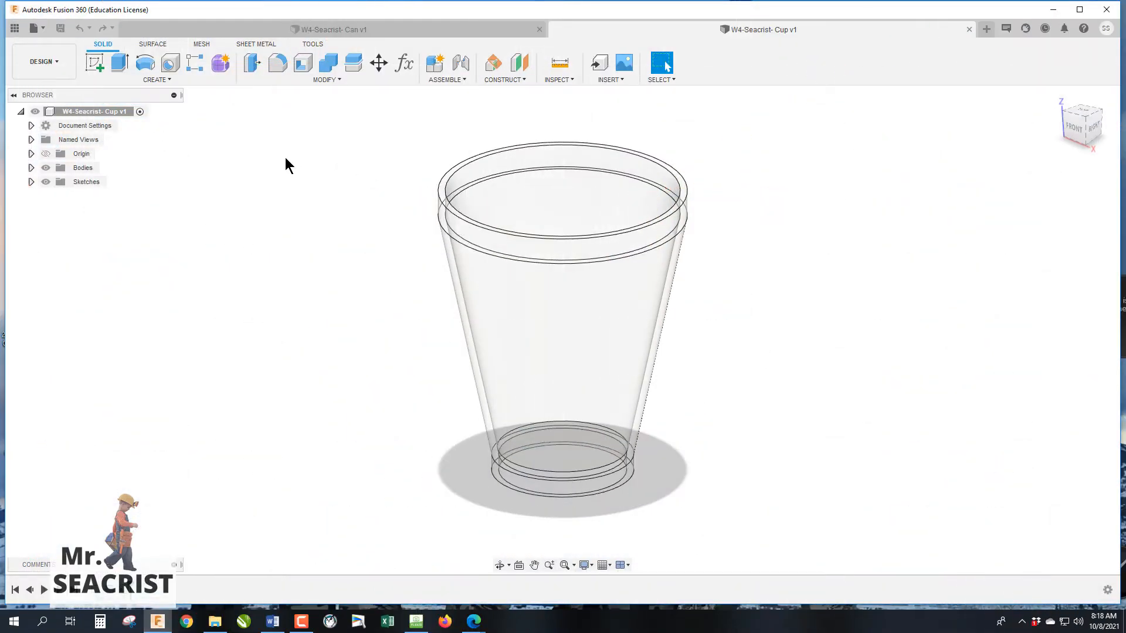
{"action": "left_click", "coordinate": [987, 29]}
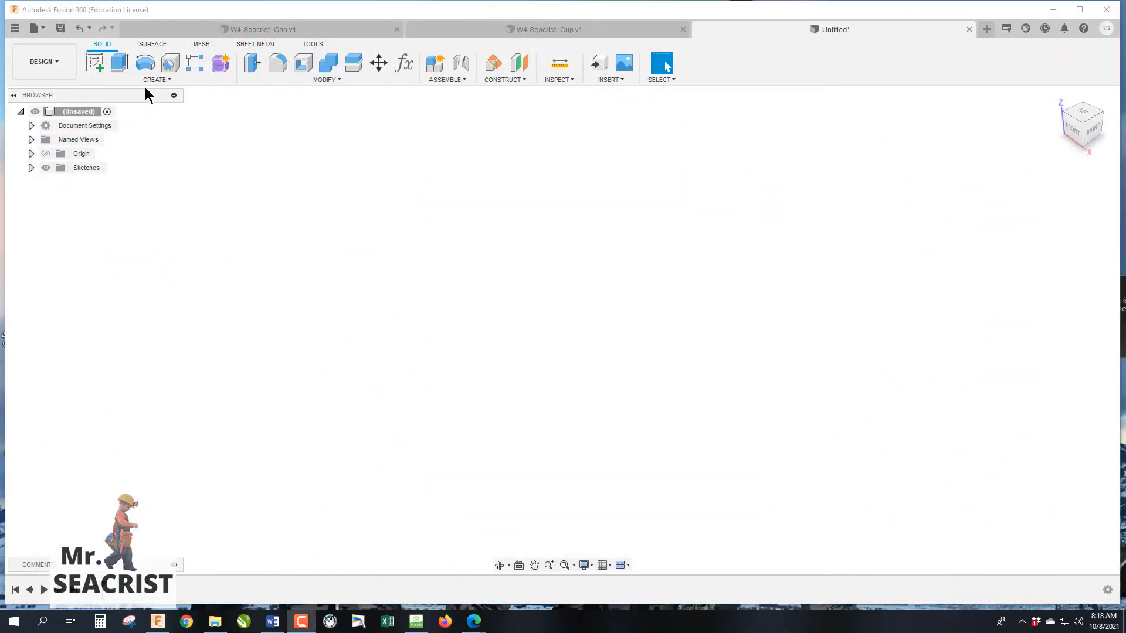
{"action": "mouse_move", "coordinate": [144, 63]}
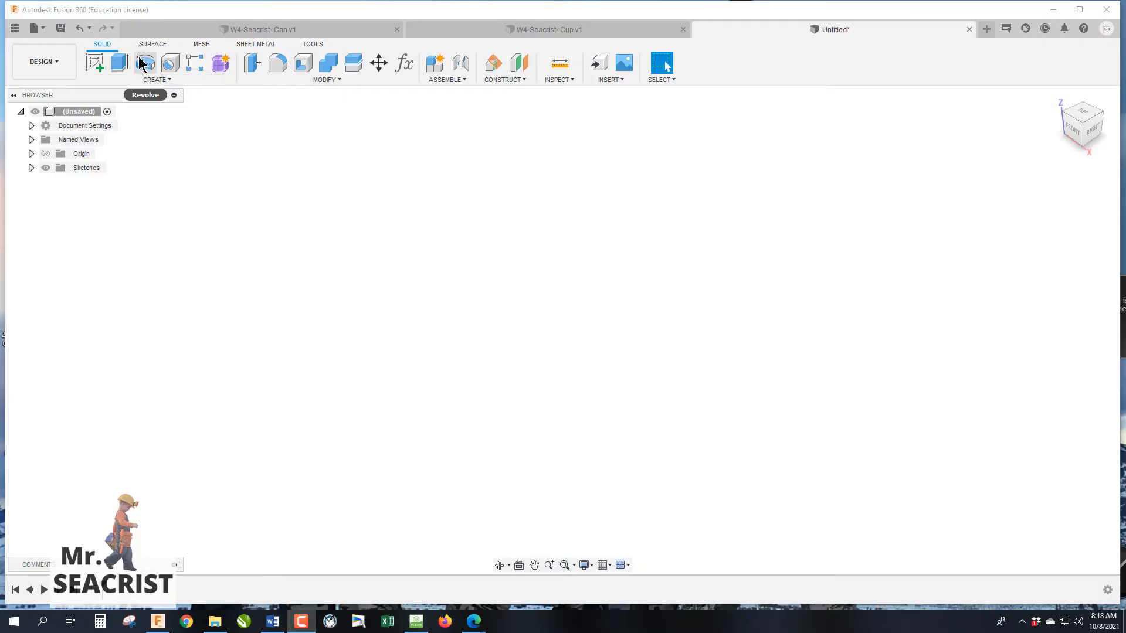
{"action": "mouse_move", "coordinate": [144, 63]}
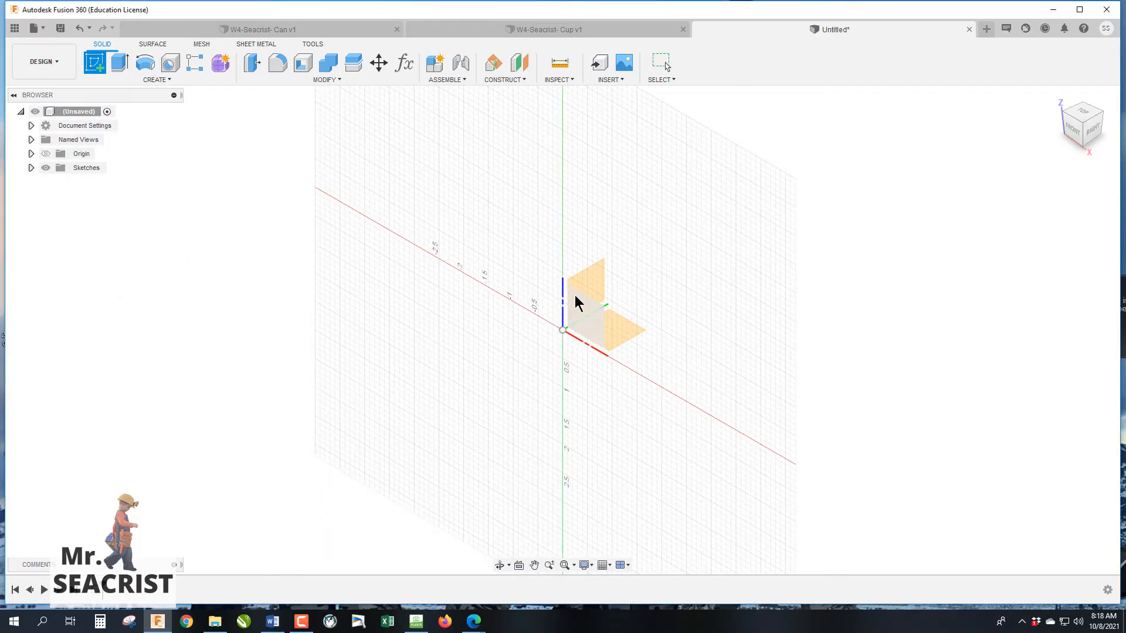
{"action": "mouse_move", "coordinate": [595, 316]}
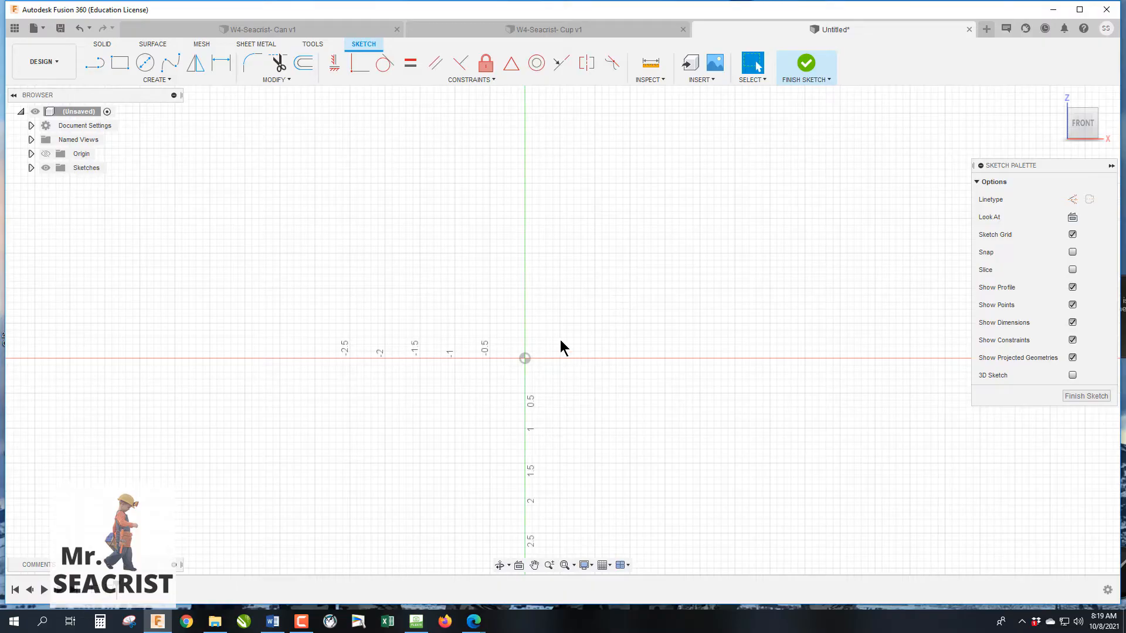
Draw the tapered cup half-profile from the origin with the Line tool and dimension it.
{"action": "left_click", "coordinate": [94, 64]}
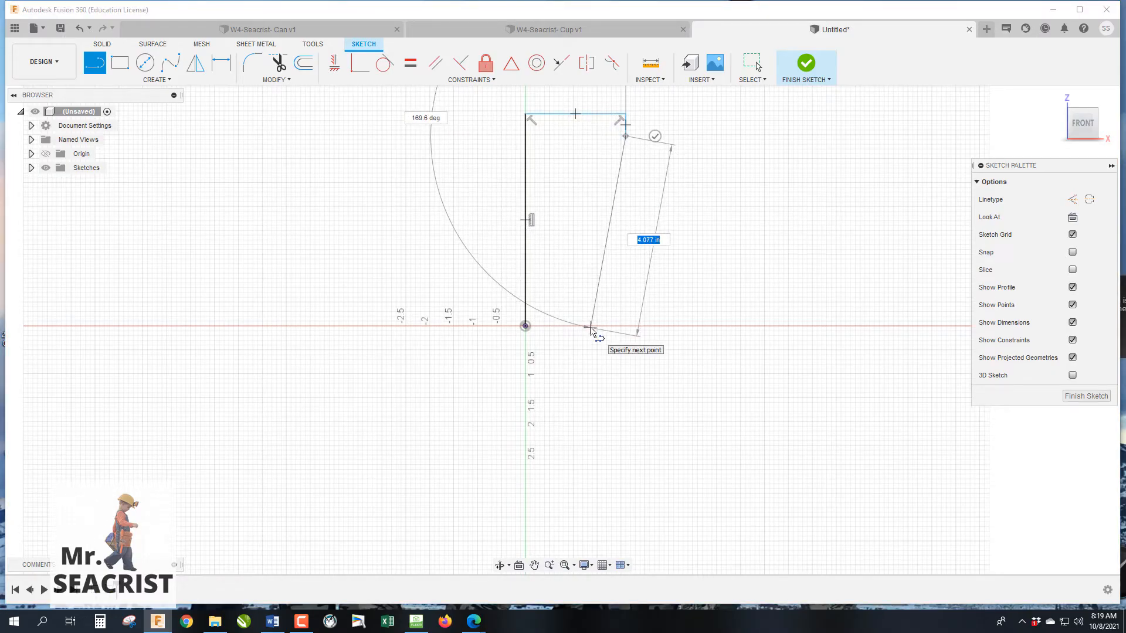
{"action": "left_click", "coordinate": [589, 329]}
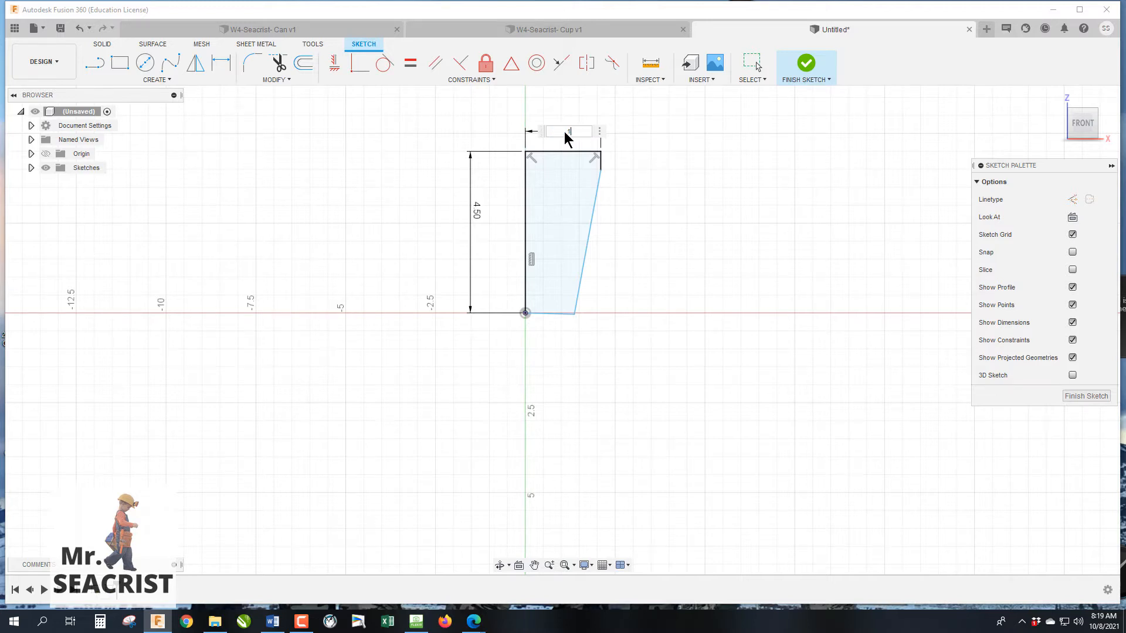
{"action": "type", "text": "75"}
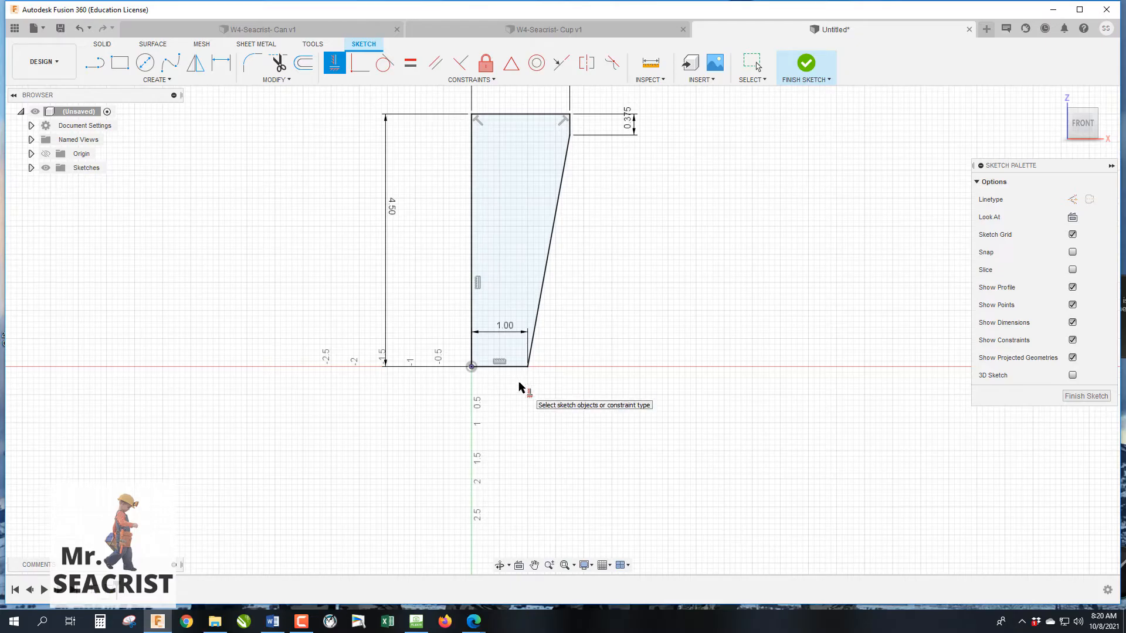
{"action": "mouse_move", "coordinate": [537, 361]}
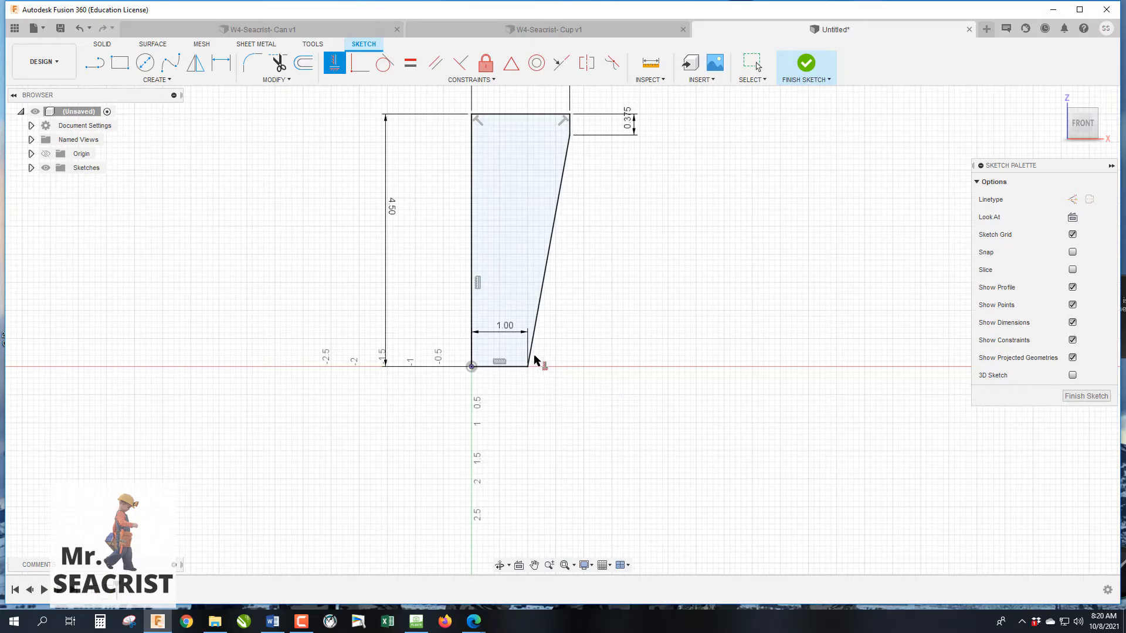
{"action": "mouse_move", "coordinate": [525, 378]}
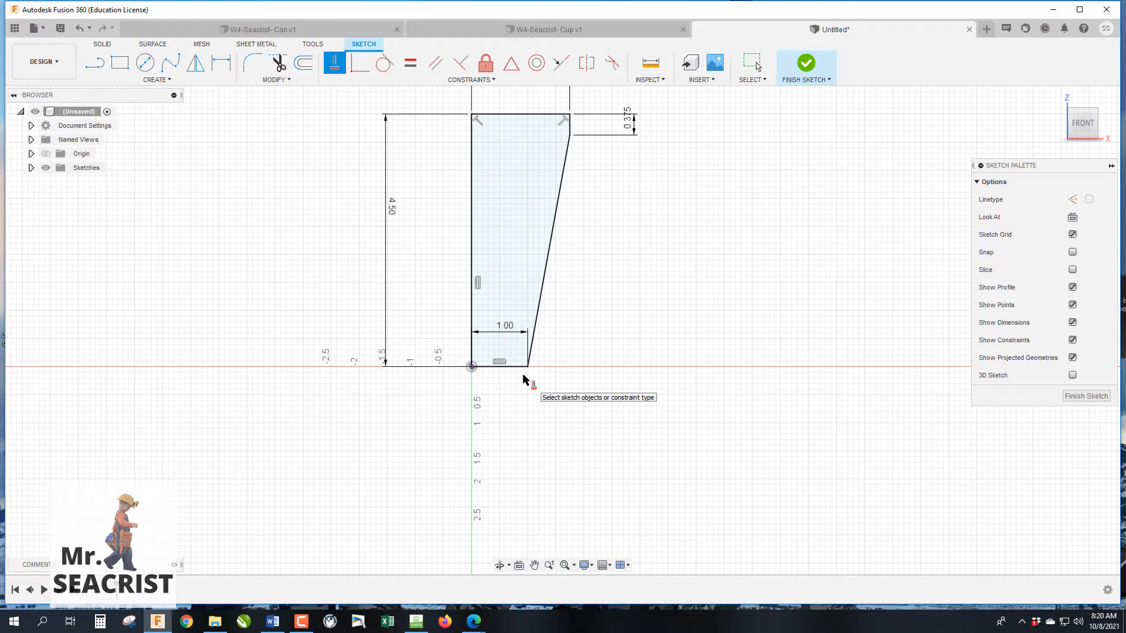
{"action": "mouse_move", "coordinate": [122, 114]}
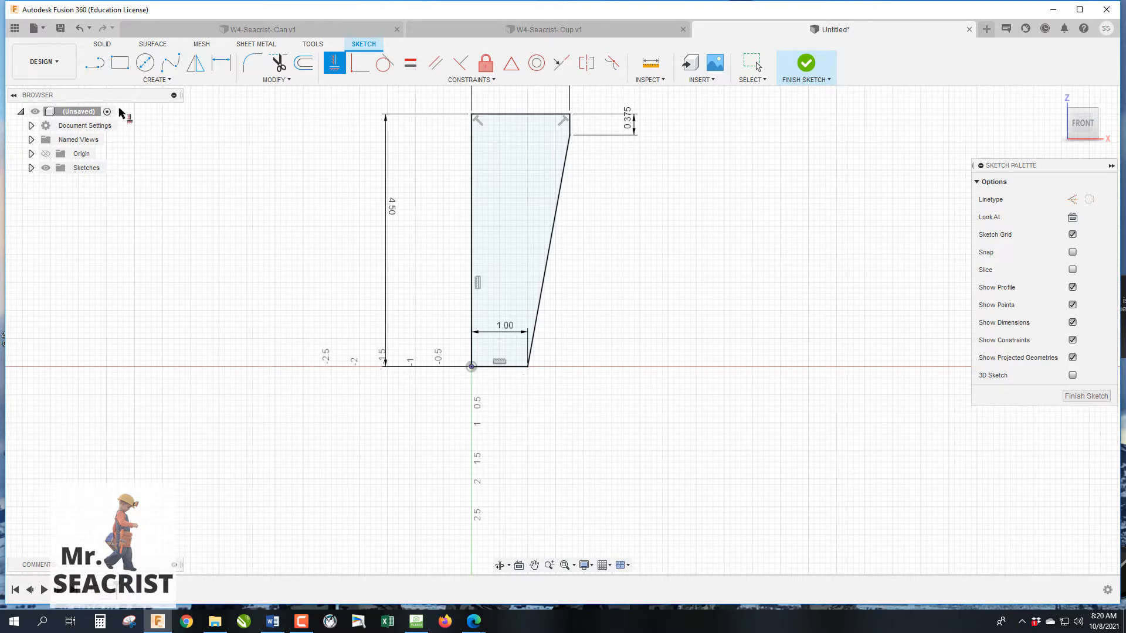
Finish the cup profile sketch, leaving the closed profile ready for revolving.
{"action": "left_click", "coordinate": [119, 63]}
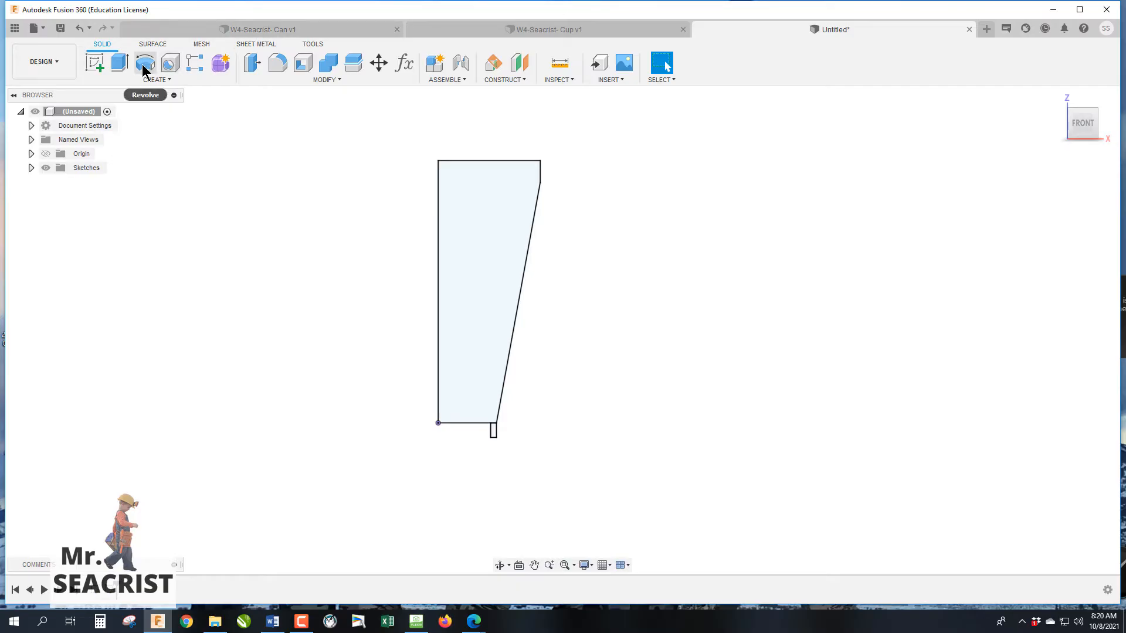
Revolve the tapered profile and base rectangle about the vertical edge axis.
{"action": "left_click", "coordinate": [145, 62]}
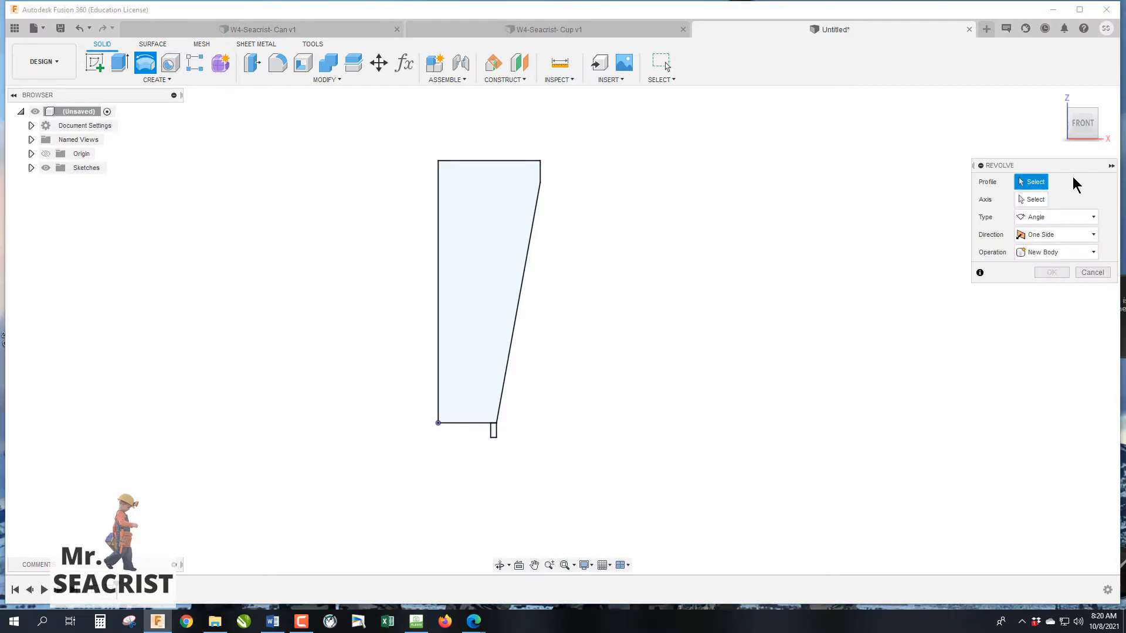
{"action": "left_click", "coordinate": [488, 287]}
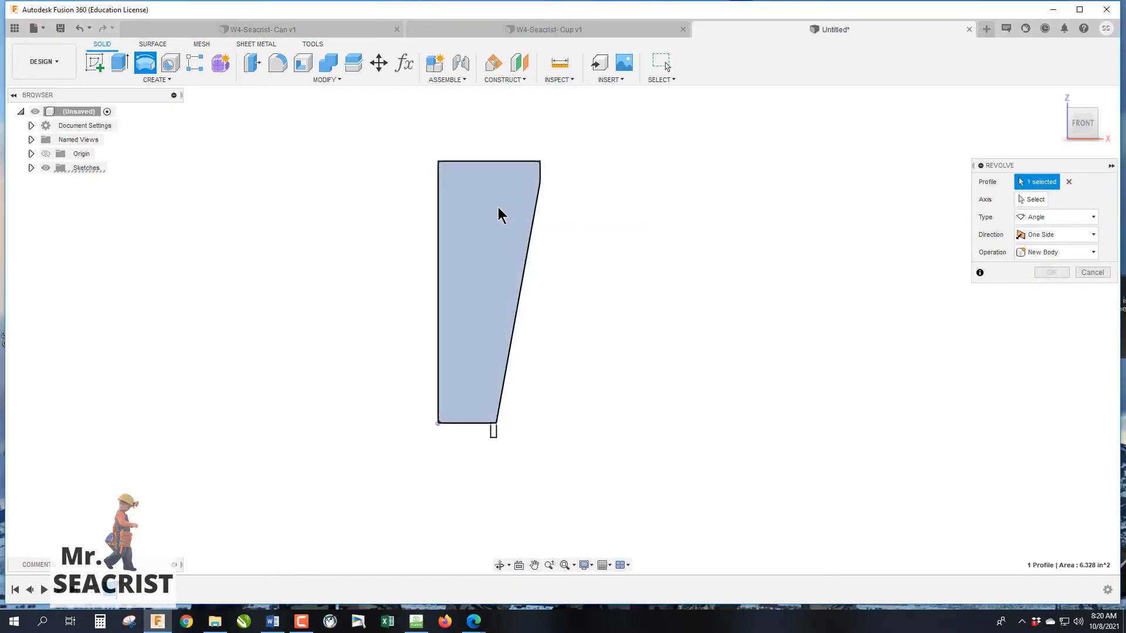
{"action": "mouse_move", "coordinate": [494, 438]}
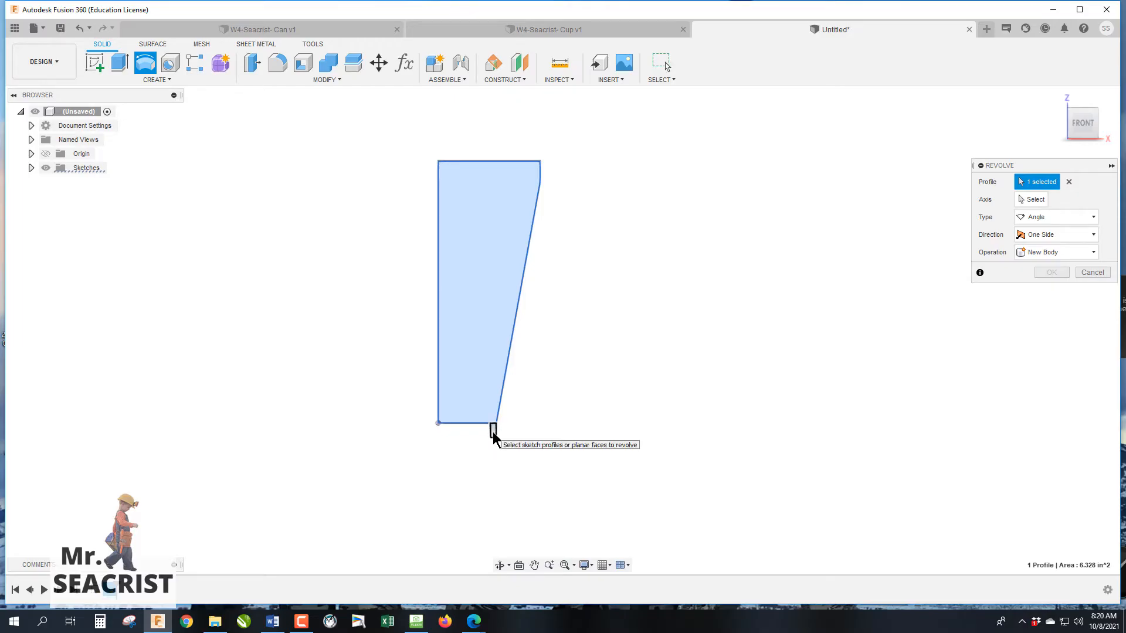
{"action": "left_click", "coordinate": [492, 430]}
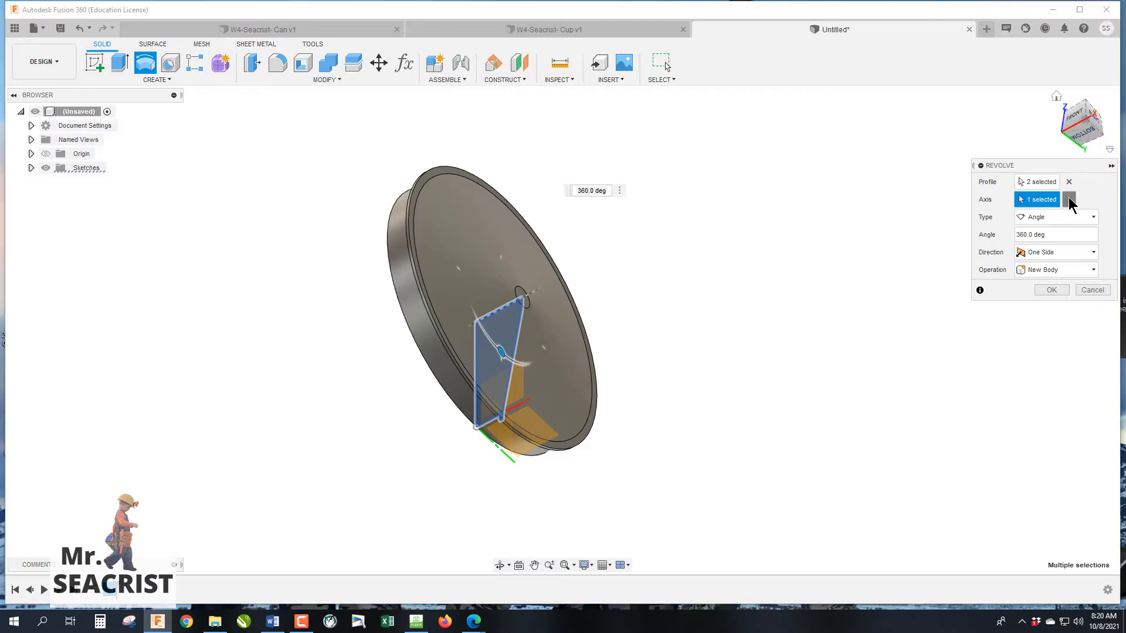
{"action": "left_click", "coordinate": [1070, 200]}
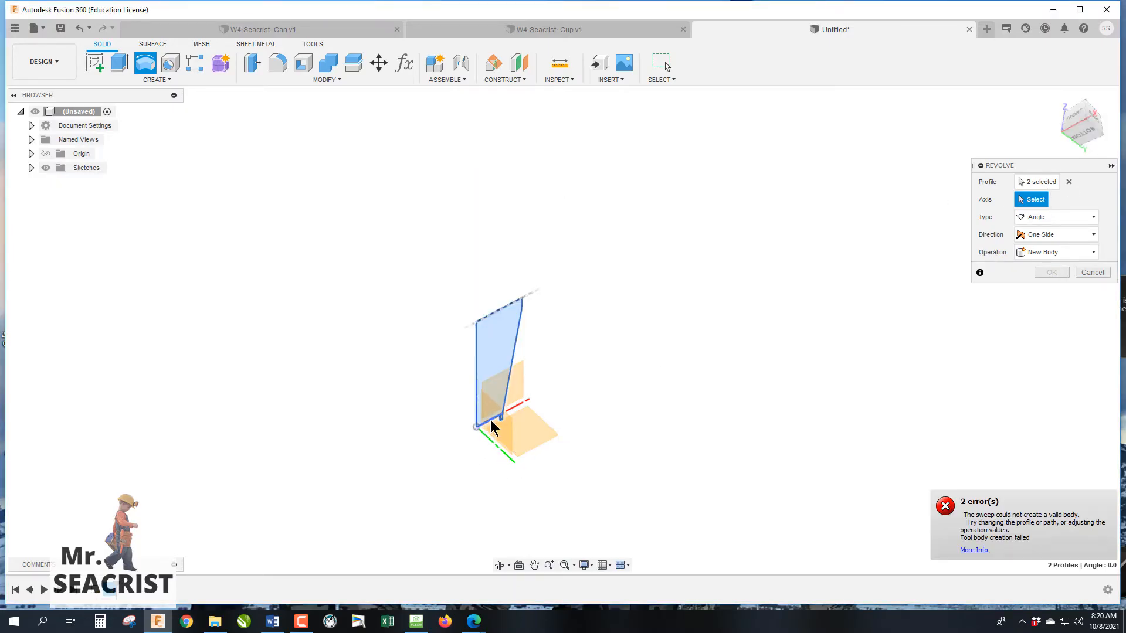
{"action": "left_click", "coordinate": [503, 457]}
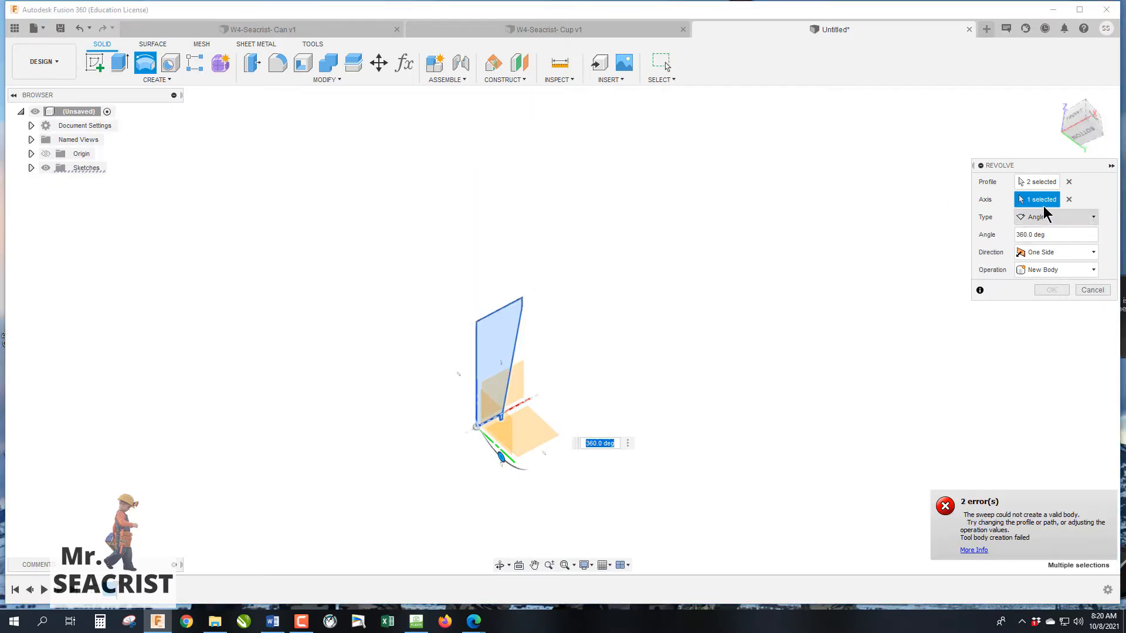
Reopen the profile sketch to add the 1.75 top width and base foot dimensions.
{"action": "left_click", "coordinate": [1068, 199]}
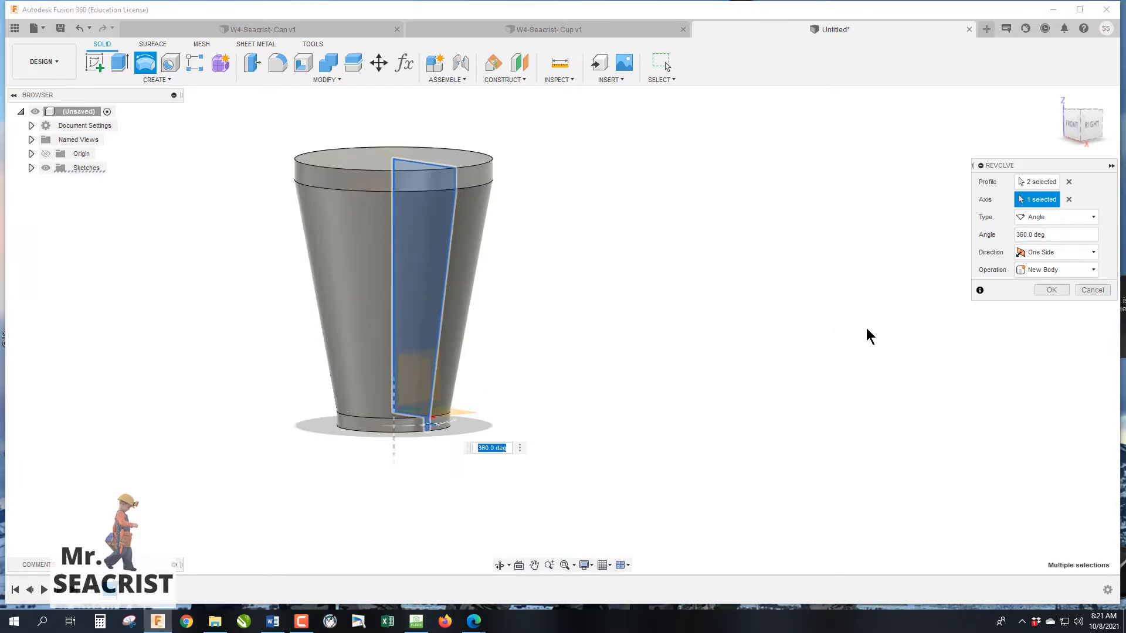
{"action": "left_click", "coordinate": [1050, 289]}
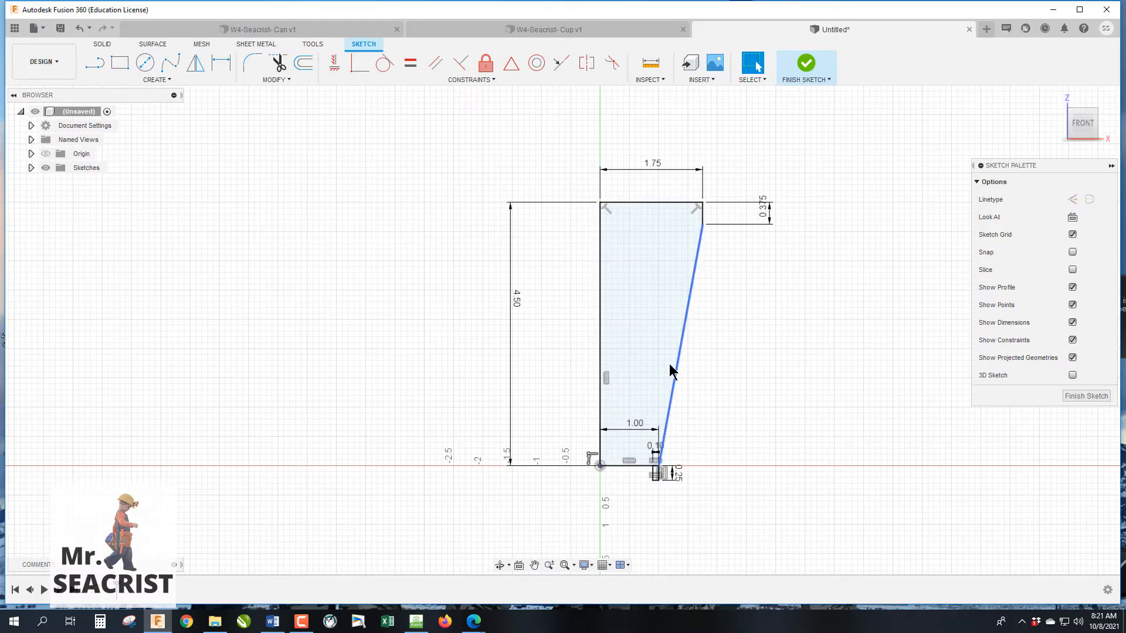
{"action": "mouse_move", "coordinate": [631, 285]}
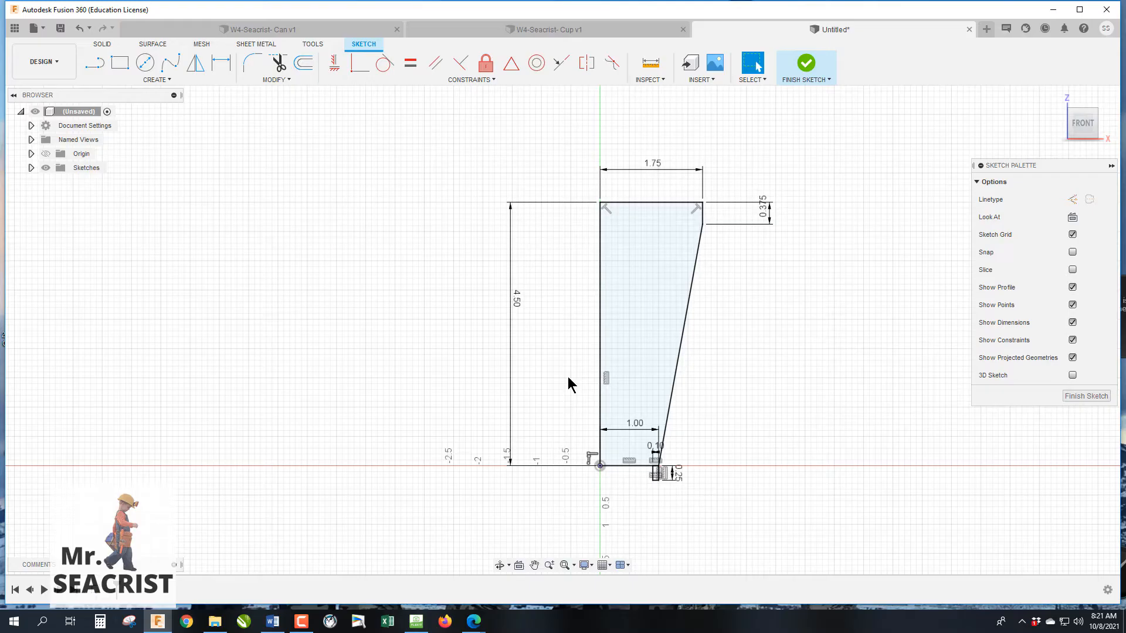
{"action": "mouse_move", "coordinate": [1117, 443]}
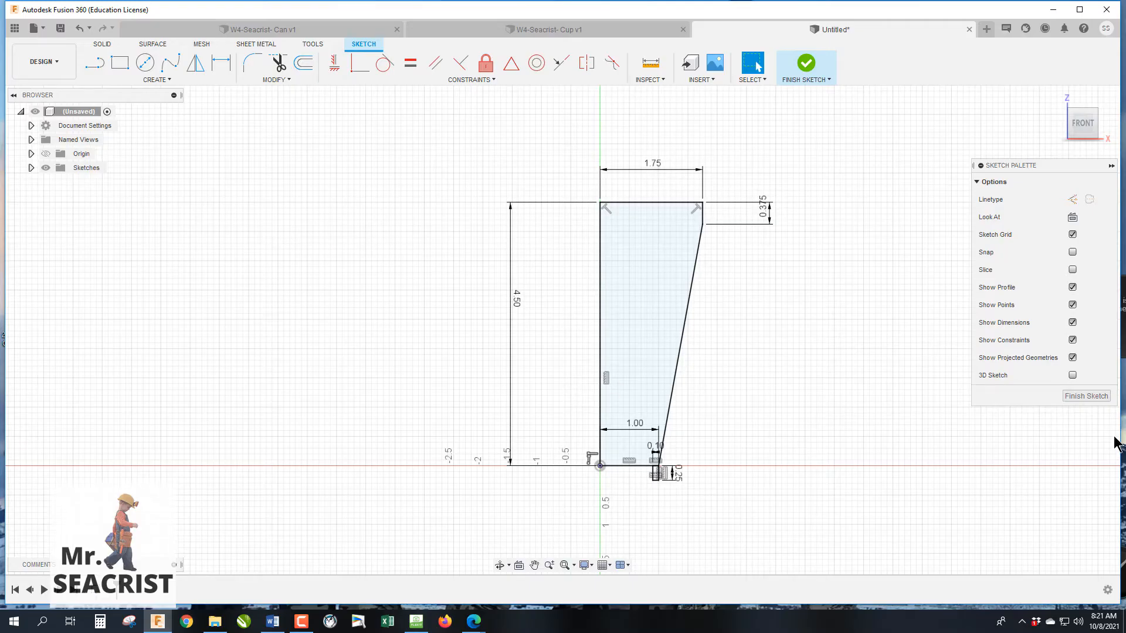
Finish the sketch so the revolve updates into a solid cup body with rim and foot.
{"action": "left_click", "coordinate": [1086, 395]}
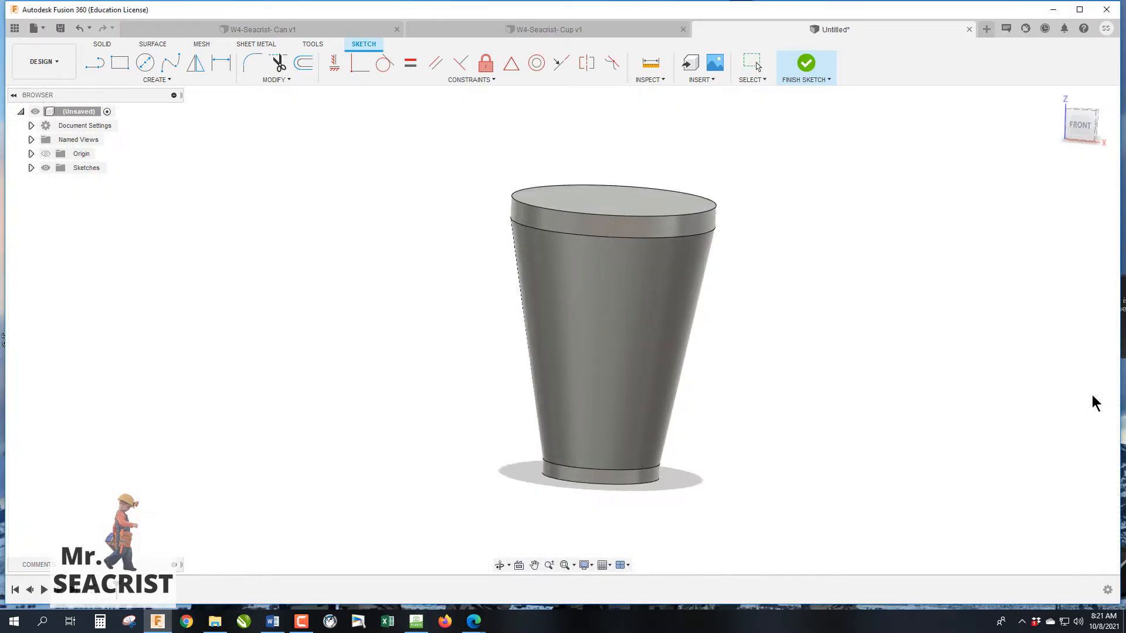
{"action": "left_click", "coordinate": [805, 63]}
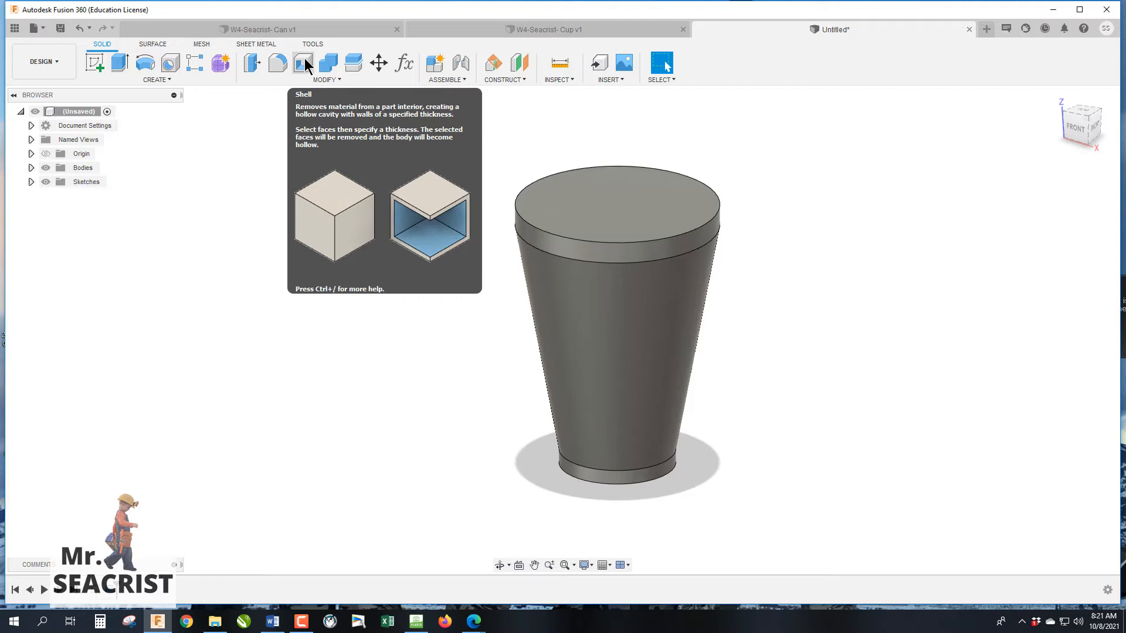
Shell the cup body from its top face with a thin inside wall thickness.
{"action": "left_click", "coordinate": [302, 64]}
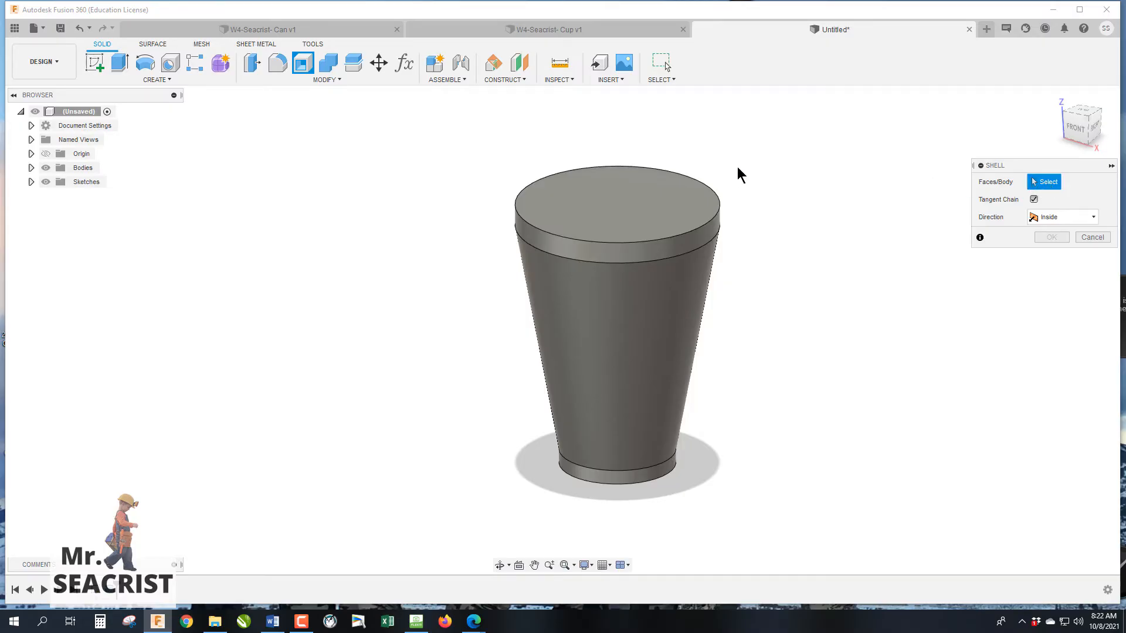
{"action": "left_click", "coordinate": [613, 201]}
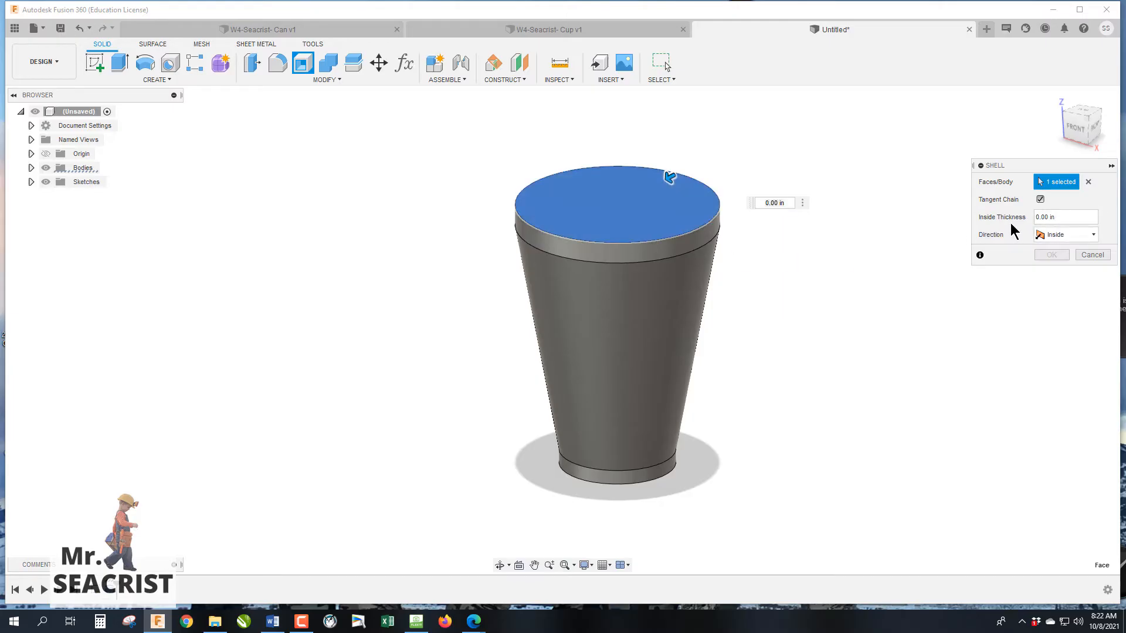
{"action": "left_click", "coordinate": [1065, 217]}
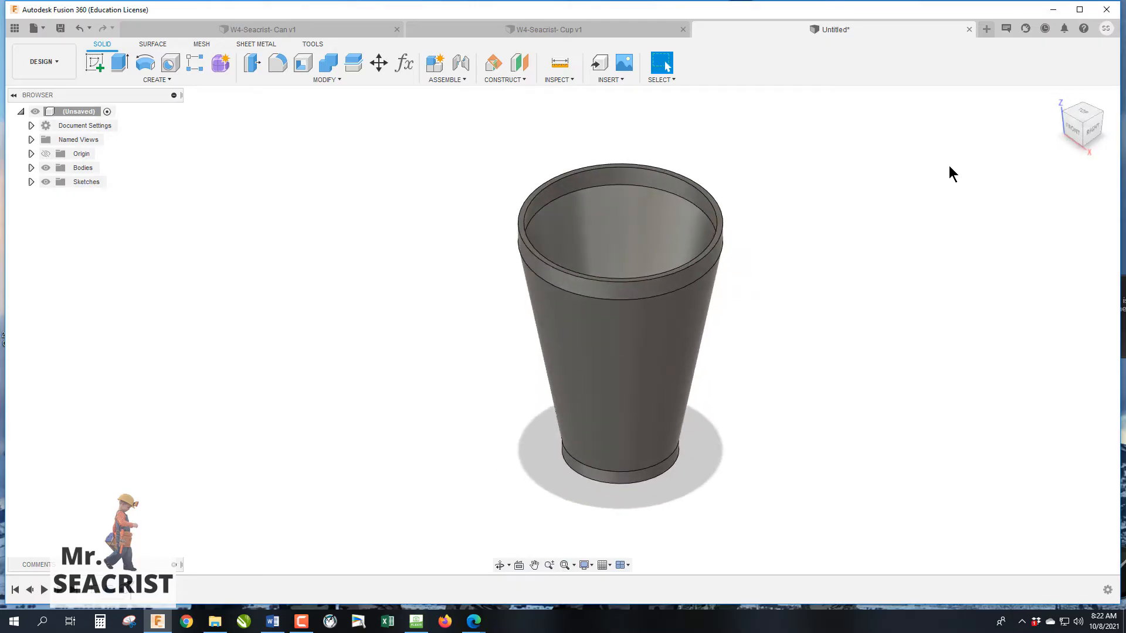
{"action": "mouse_move", "coordinate": [714, 425]}
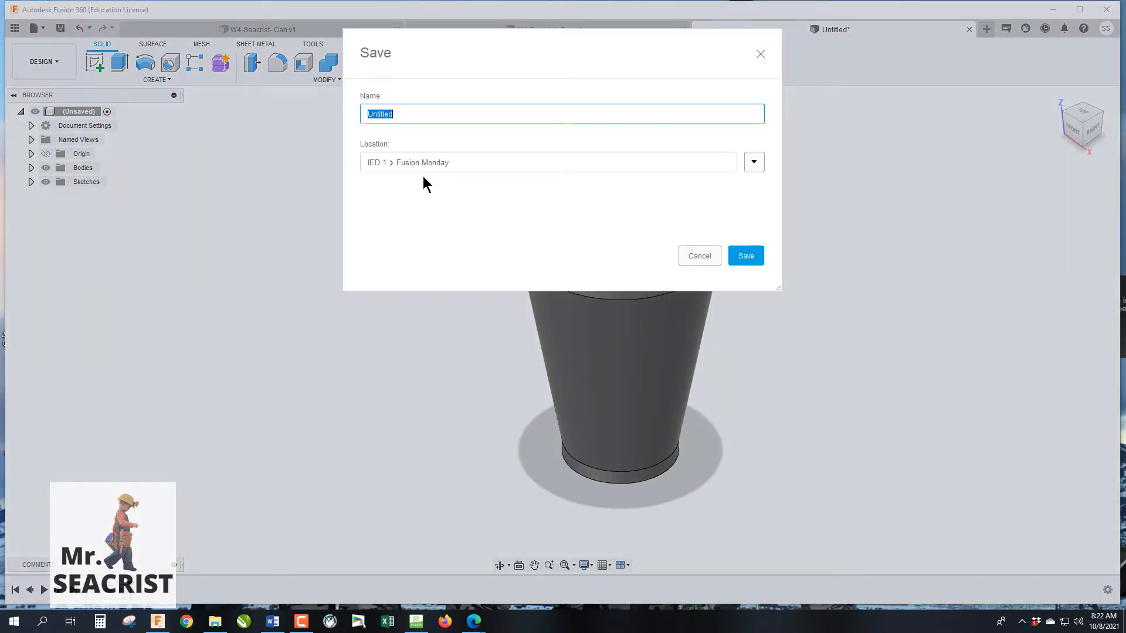
Save the design as W4-Seacrist-Cup in IED 1 > Fusion Monday.
{"action": "type", "text": "w4"}
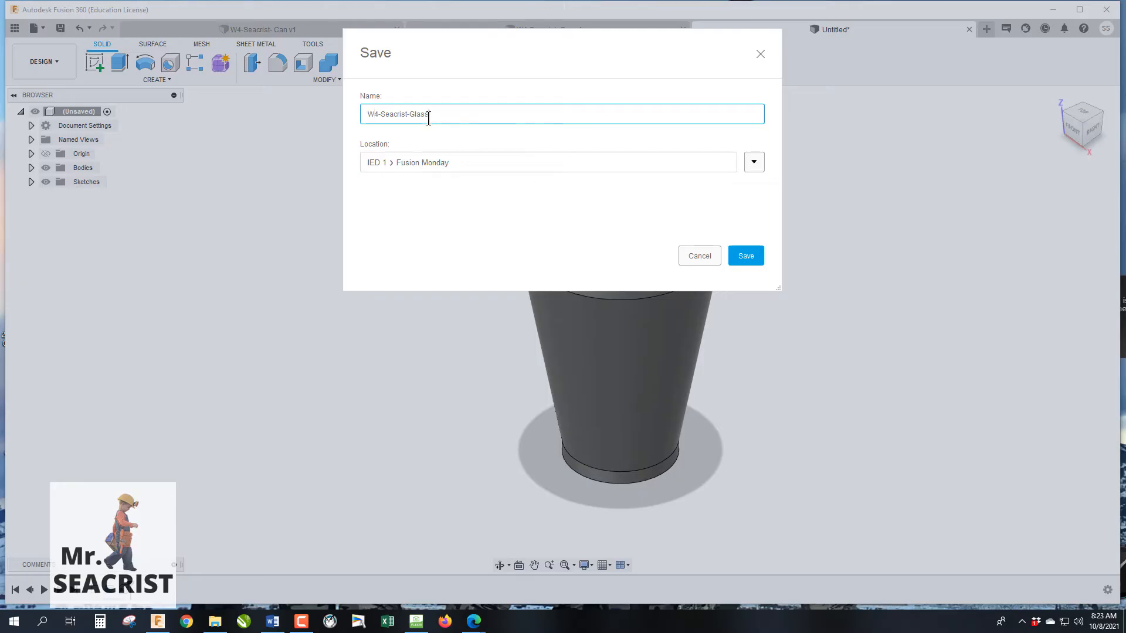
{"action": "type", "text": "Cup"}
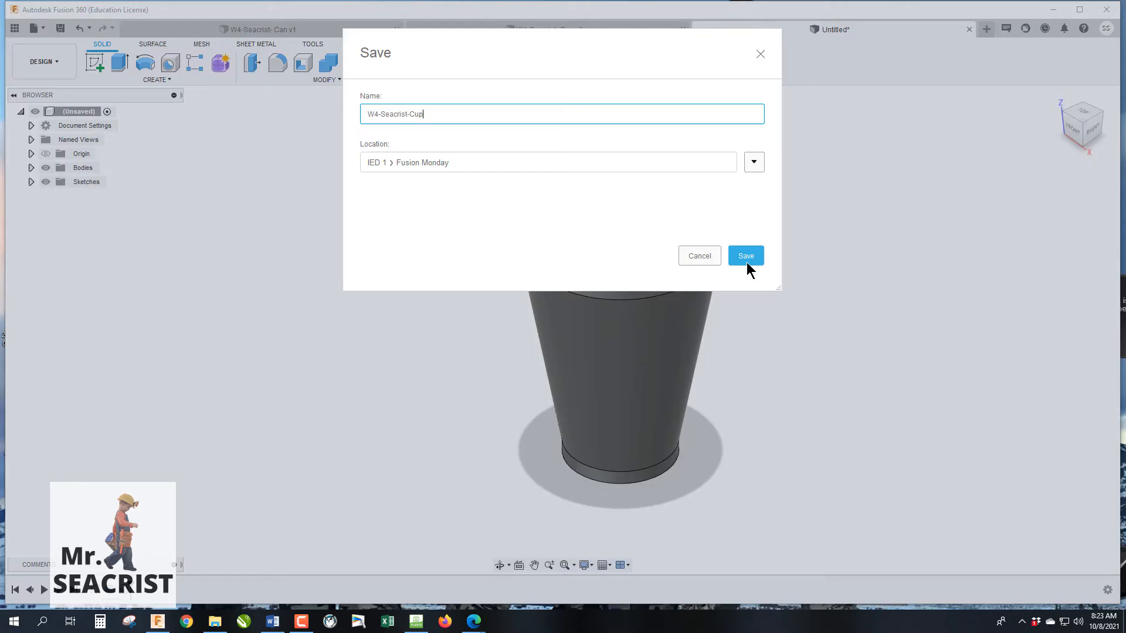
{"action": "left_click", "coordinate": [745, 256]}
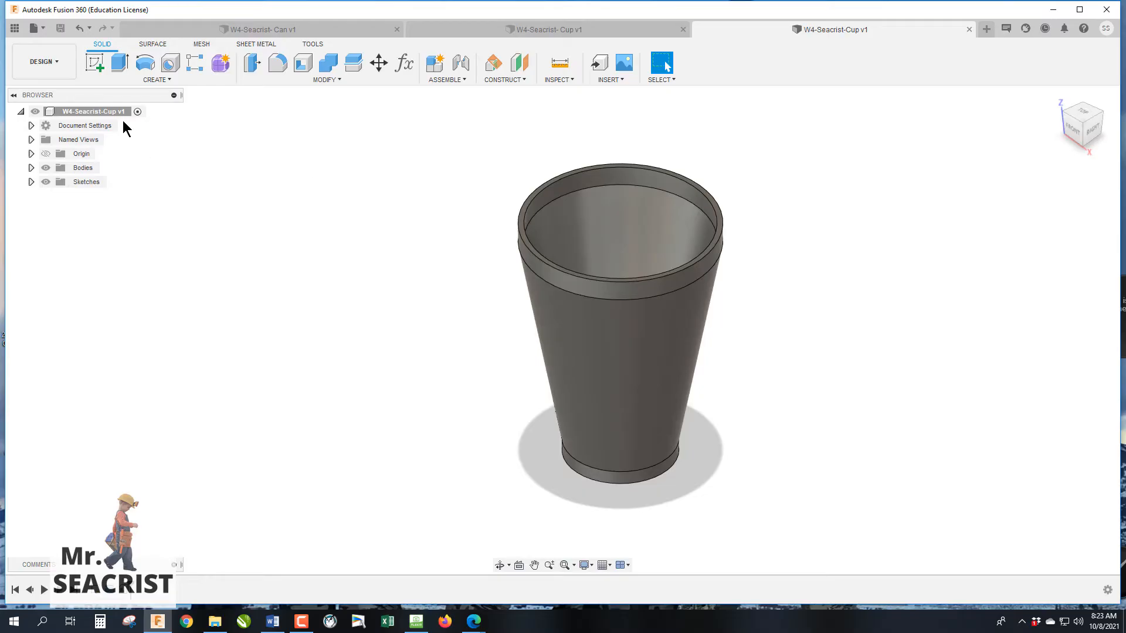
Browse Glass then Metal in Physical Material and apply Gold to the cup.
{"action": "right_click", "coordinate": [90, 111]}
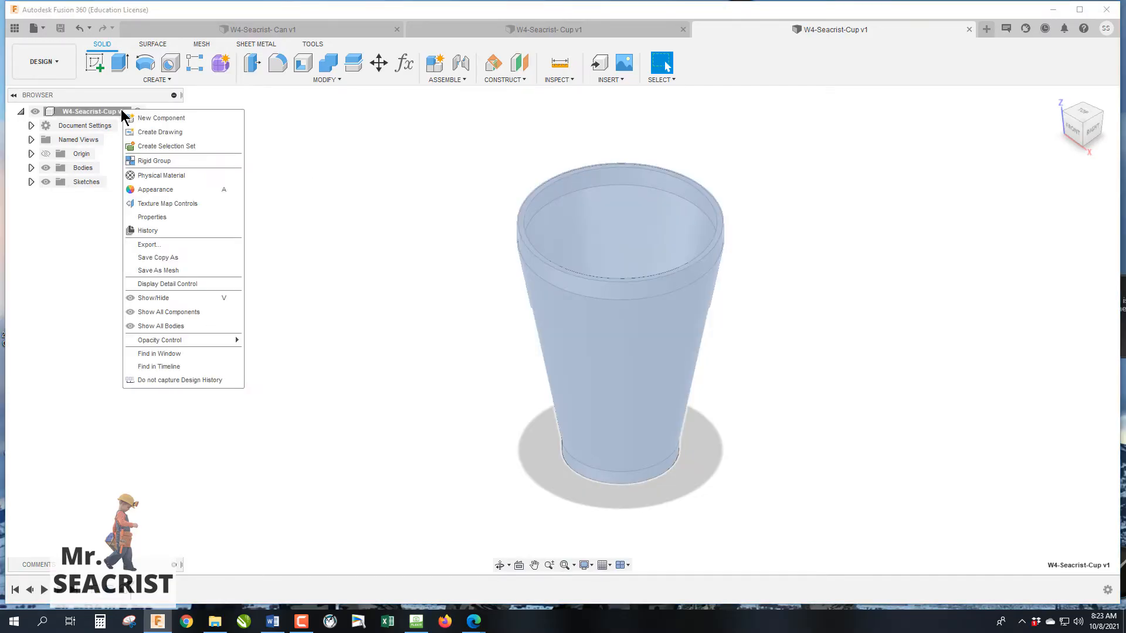
{"action": "mouse_move", "coordinate": [178, 145]}
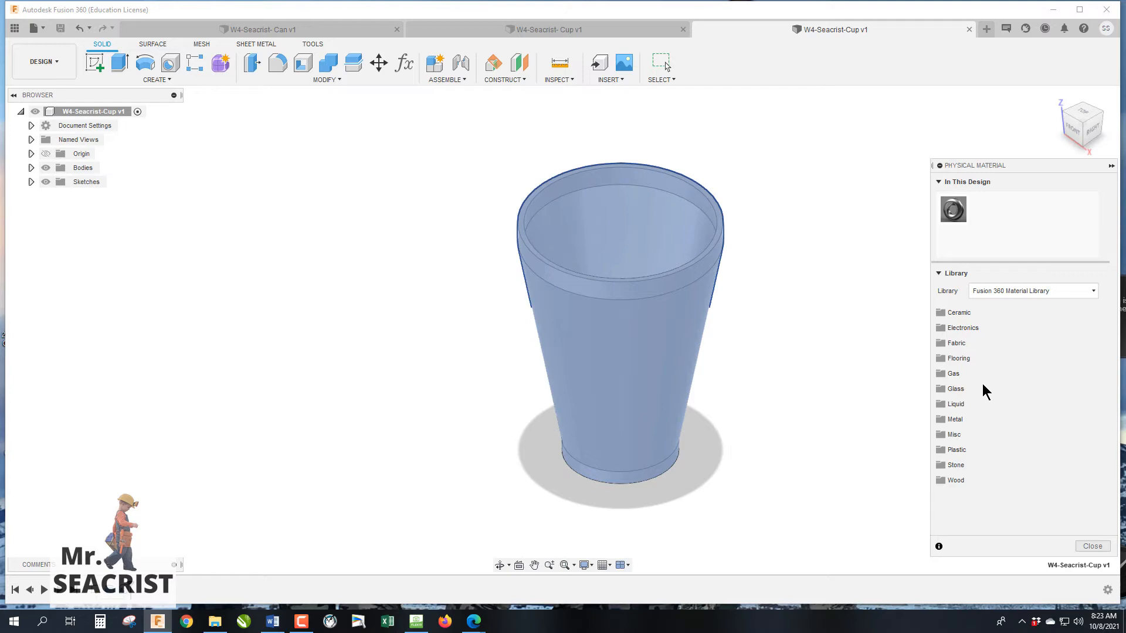
{"action": "left_click", "coordinate": [956, 388]}
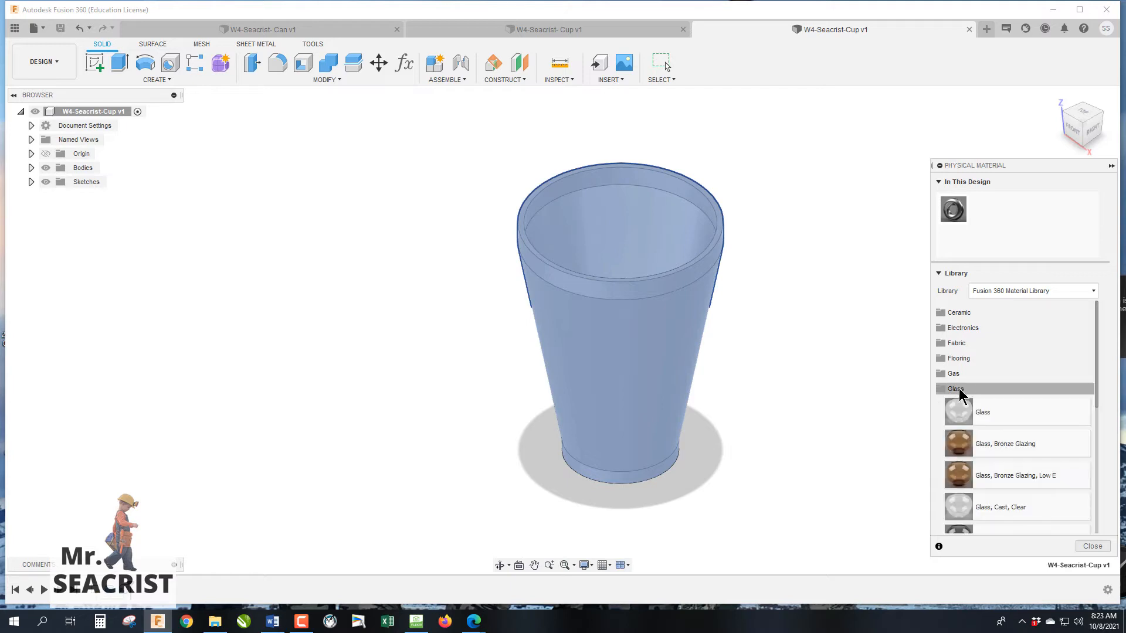
{"action": "scroll", "scroll_direction": "down", "scroll_amount": 3}
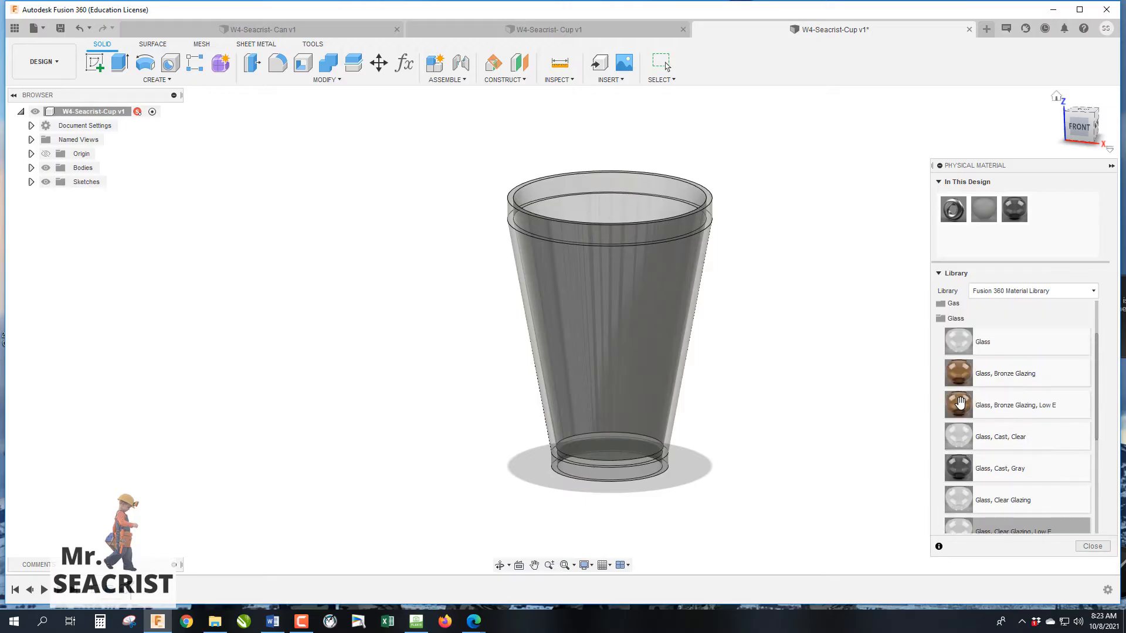
{"action": "scroll", "scroll_direction": "down", "scroll_amount": 3}
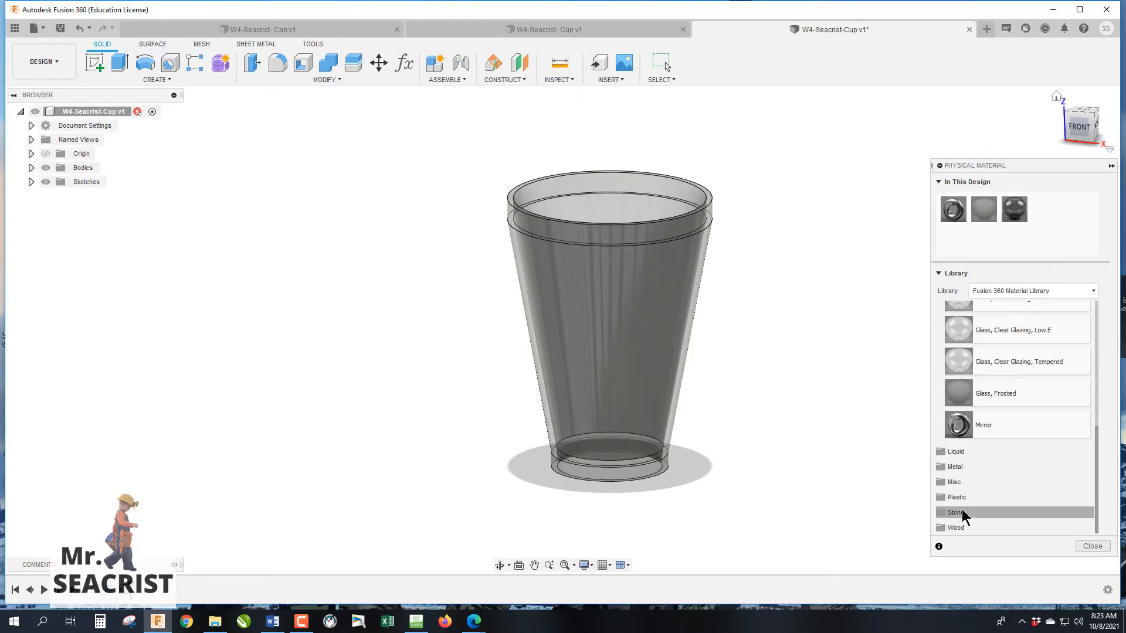
{"action": "left_click", "coordinate": [954, 465]}
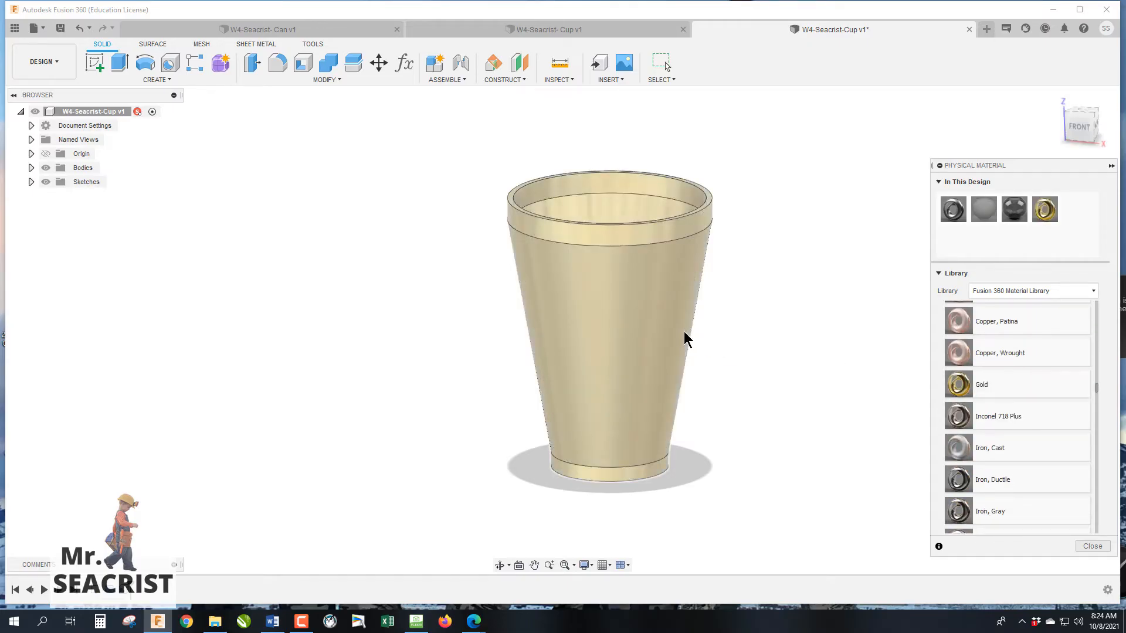
{"action": "left_click", "coordinate": [1092, 546]}
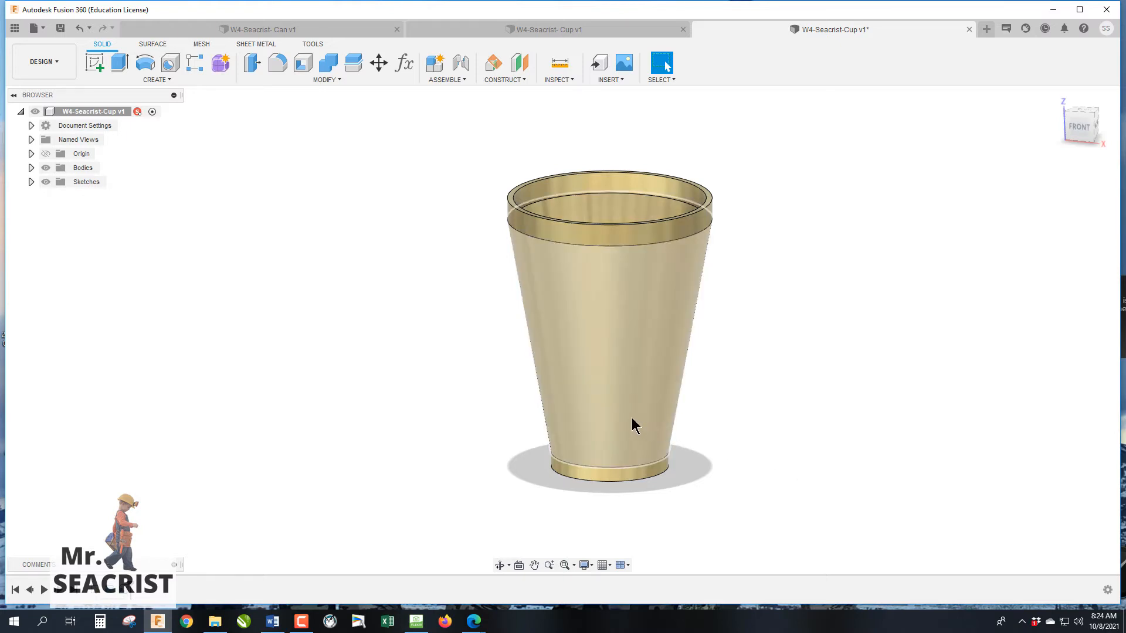
{"action": "mouse_move", "coordinate": [632, 420]}
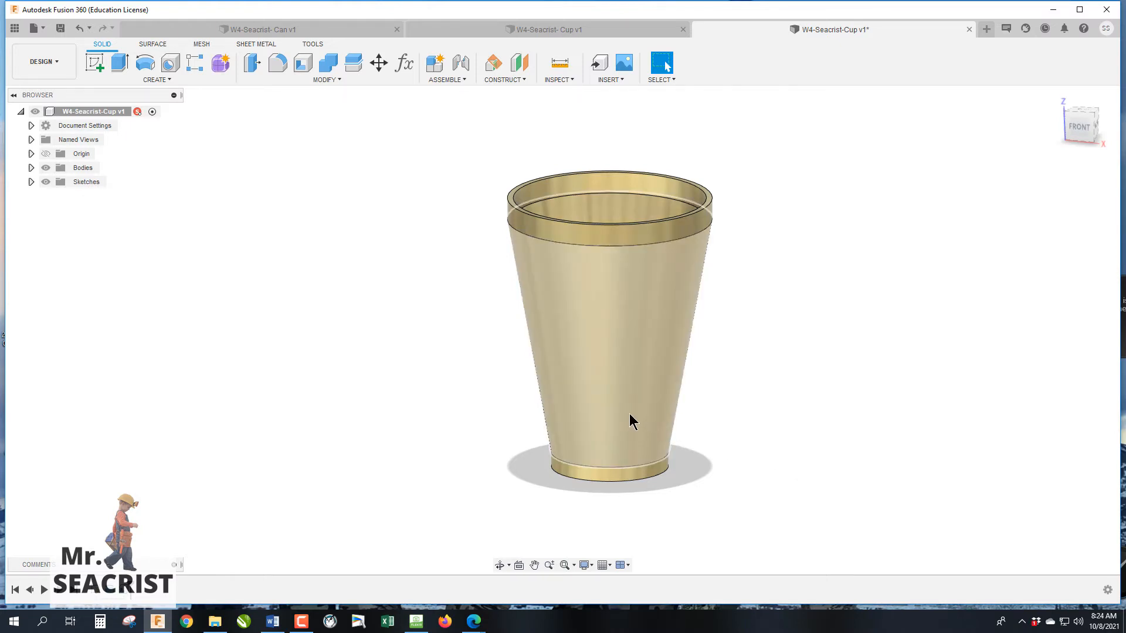
Show the cup component's Properties with its gold material, mass and volume.
{"action": "right_click", "coordinate": [90, 111]}
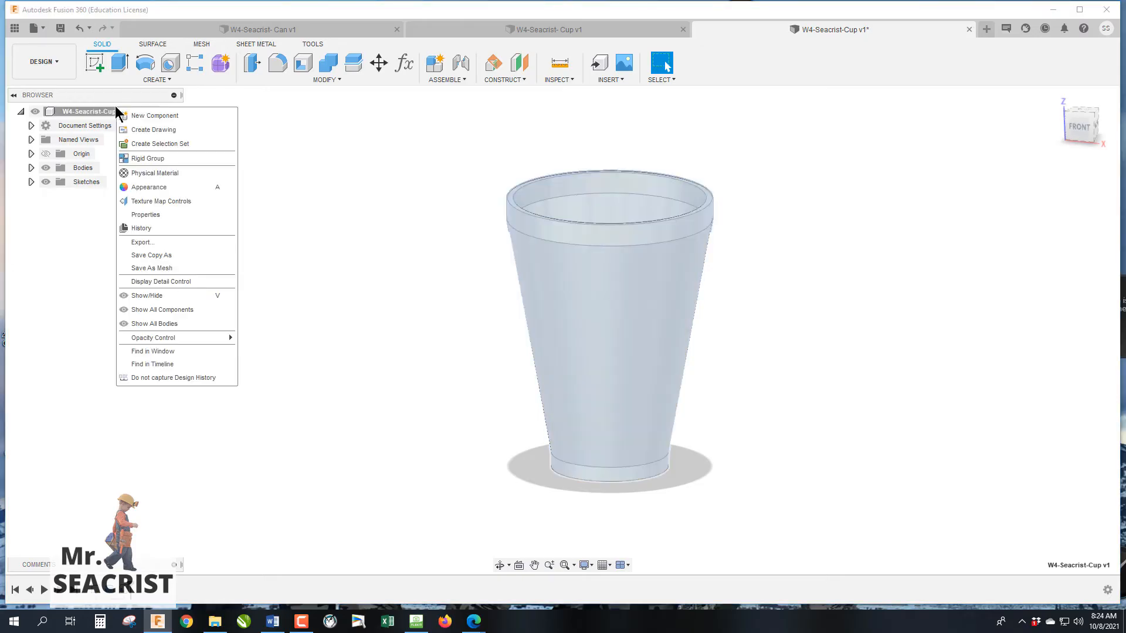
{"action": "mouse_move", "coordinate": [148, 296]}
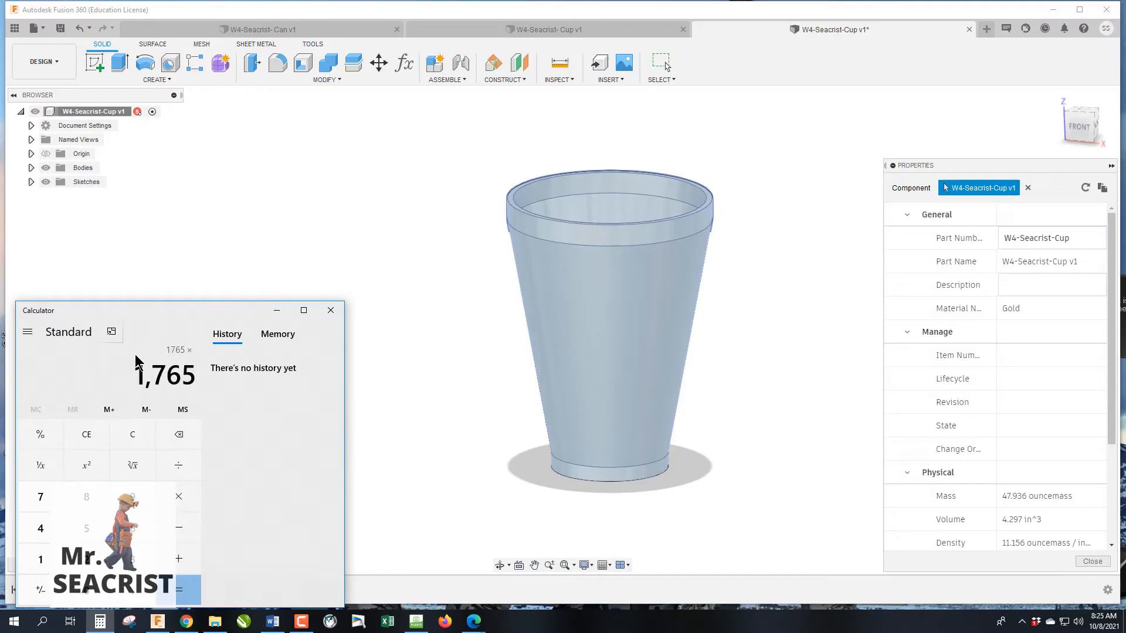
{"action": "left_click", "coordinate": [41, 530]}
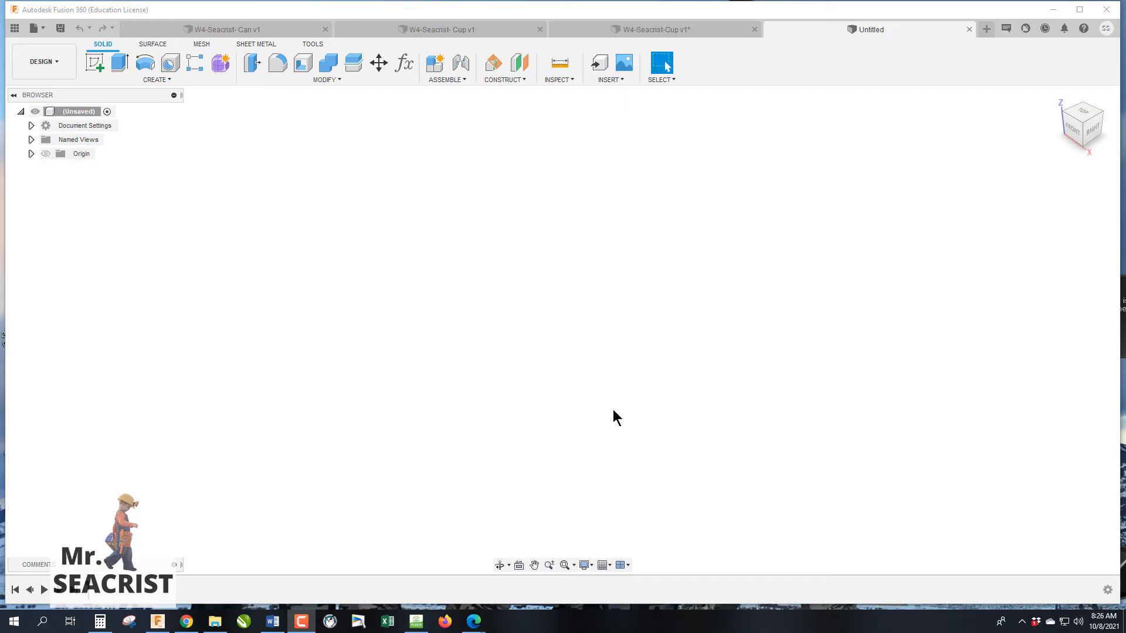
{"action": "mouse_move", "coordinate": [537, 379]}
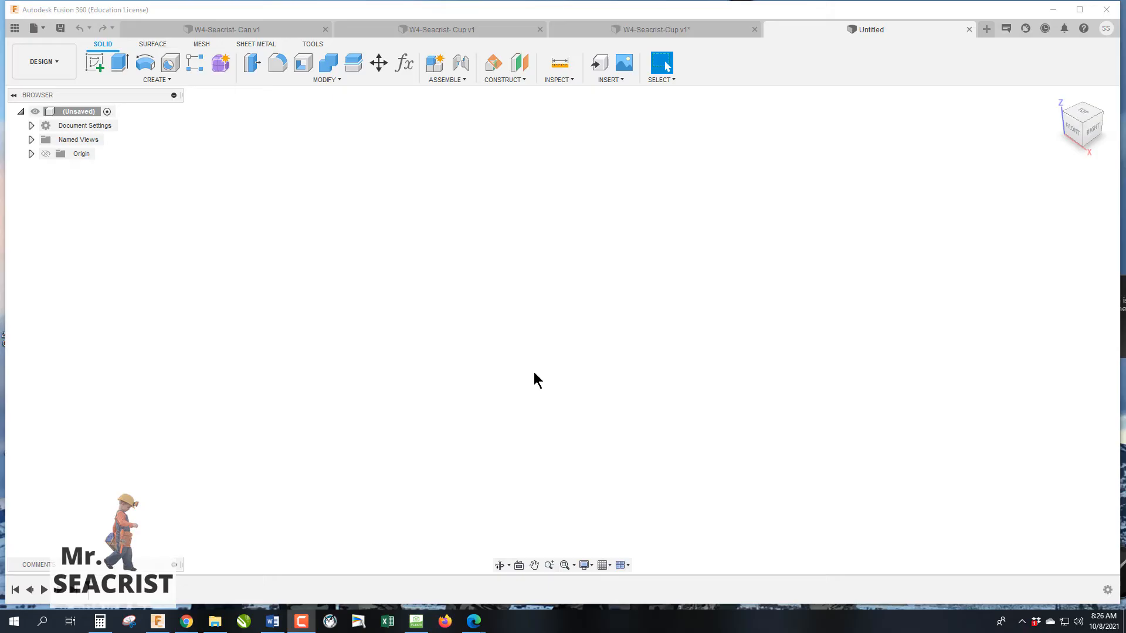
{"action": "mouse_move", "coordinate": [534, 379]}
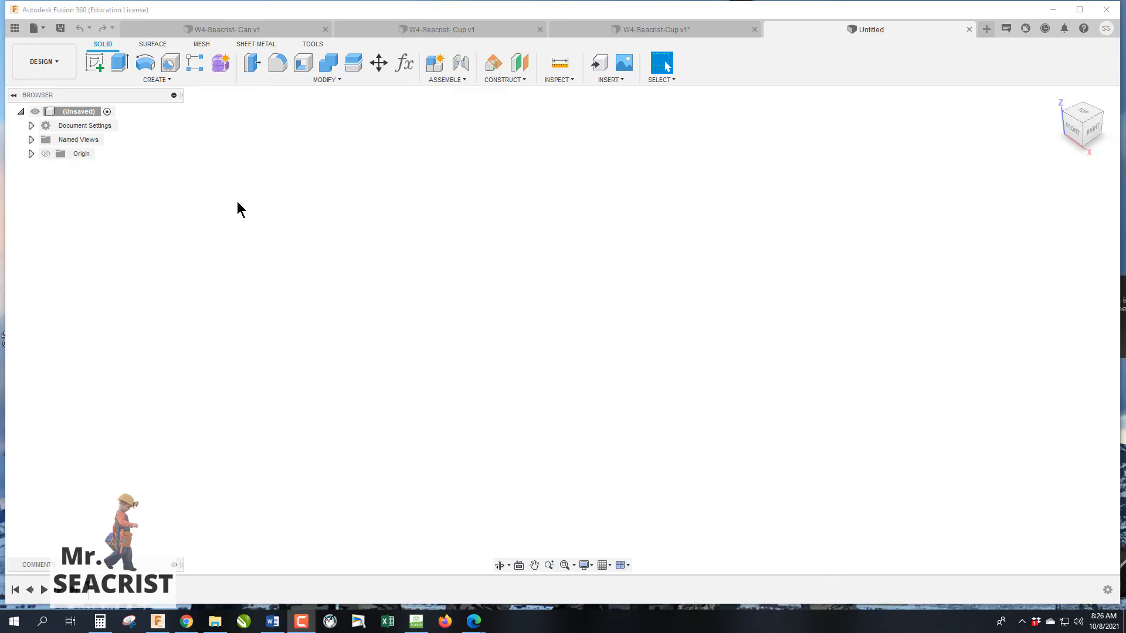
Begin a new front-plane sketch for the can profile starting at the origin.
{"action": "left_click", "coordinate": [94, 62]}
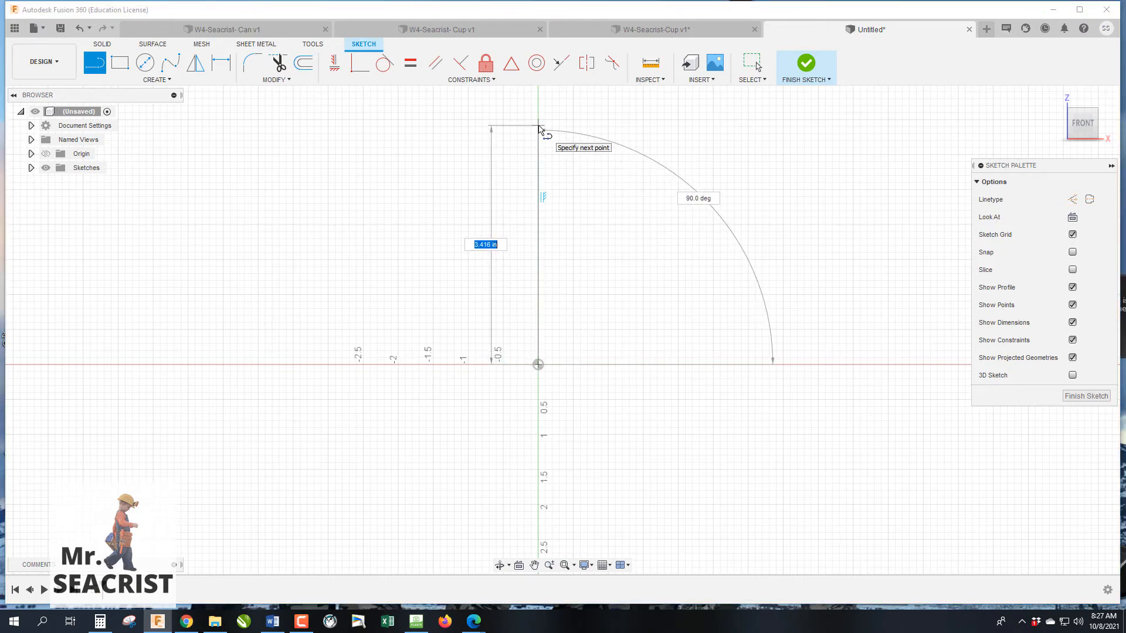
Set the vertical centre line to 4 inches and the top edge to 1.00 inch.
{"action": "type", "text": "4.00"}
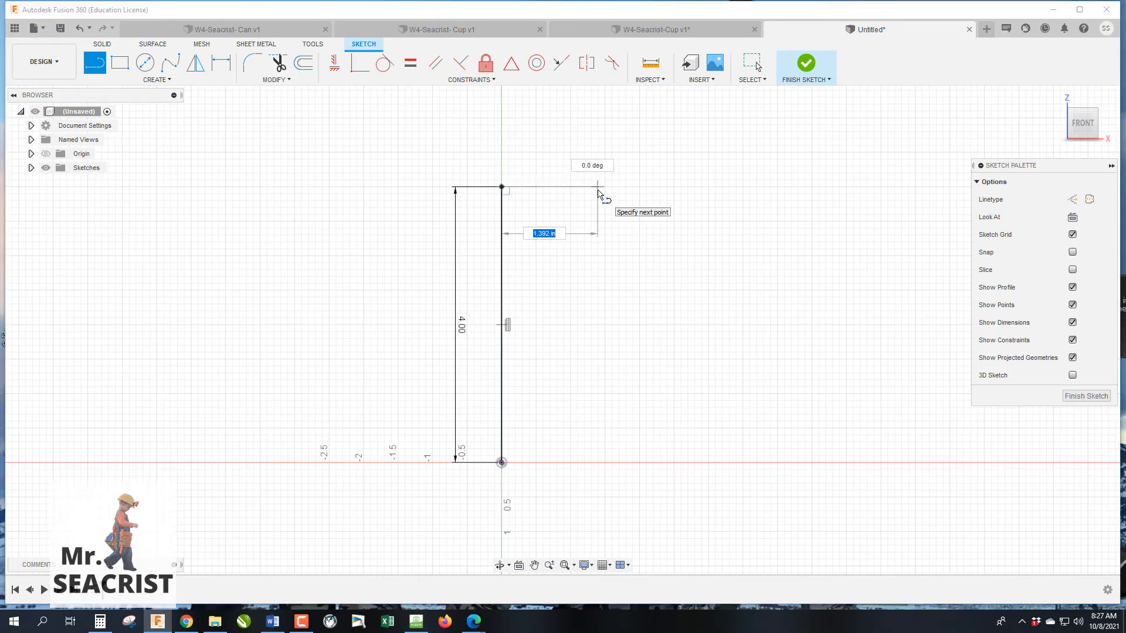
{"action": "type", "text": "1.00"}
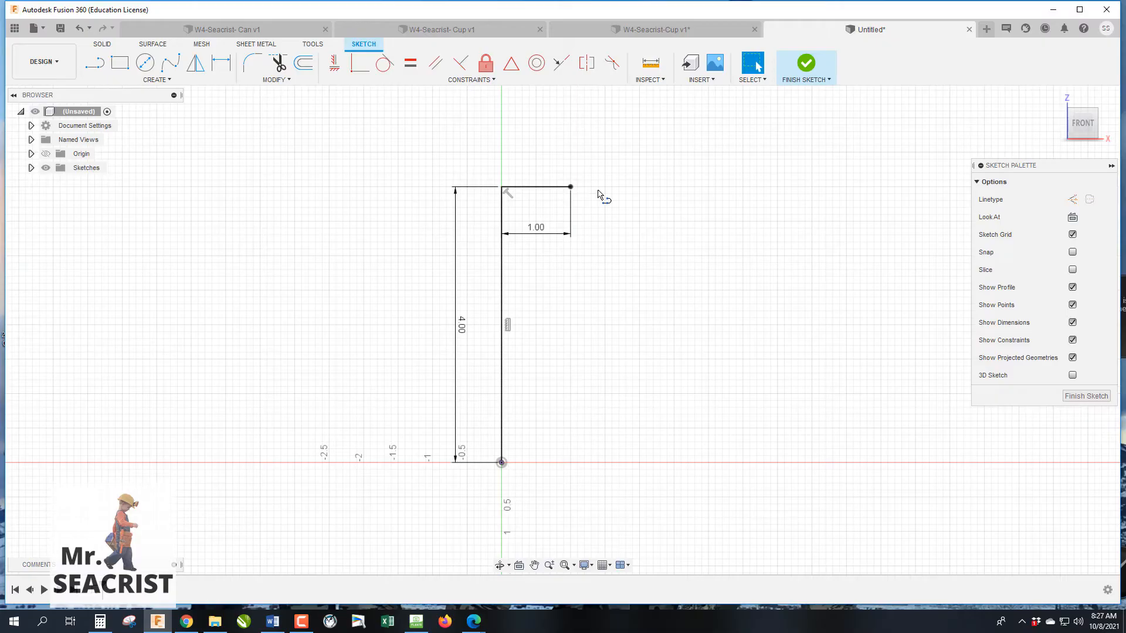
{"action": "mouse_move", "coordinate": [553, 203]}
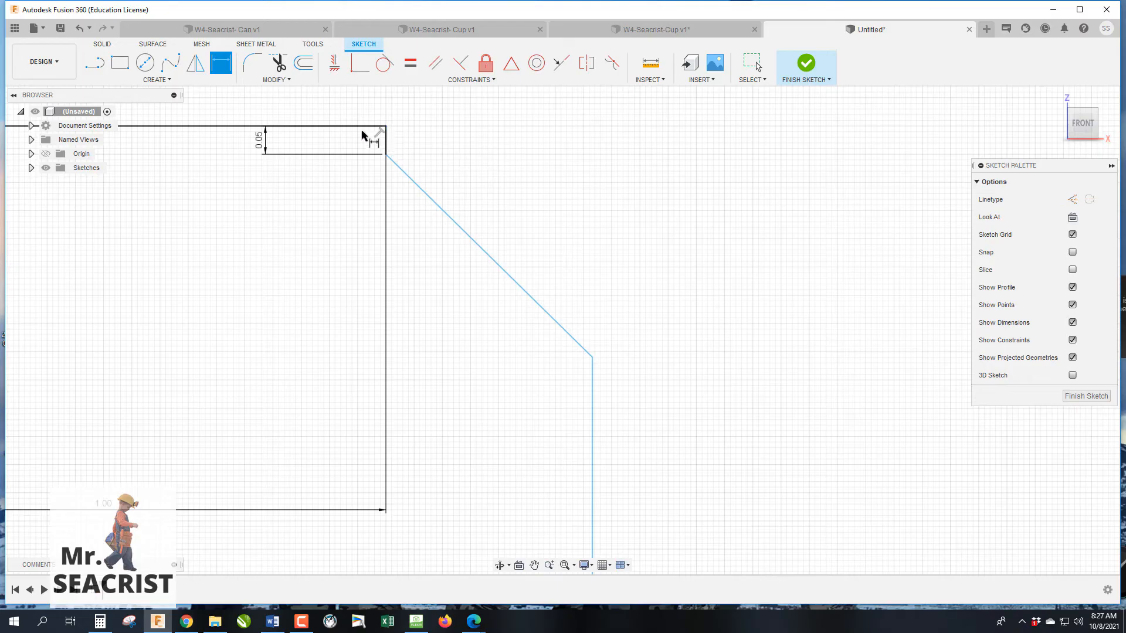
{"action": "mouse_move", "coordinate": [217, 135]}
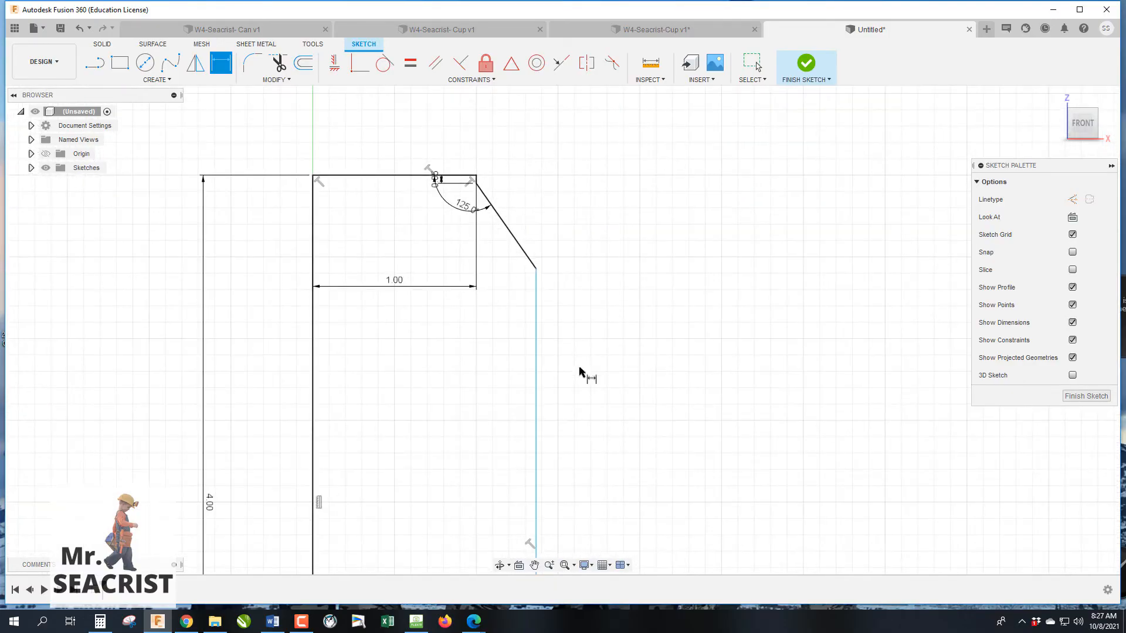
Dimension the can's side 1.1225 inches from the centre line.
{"action": "left_click", "coordinate": [314, 359]}
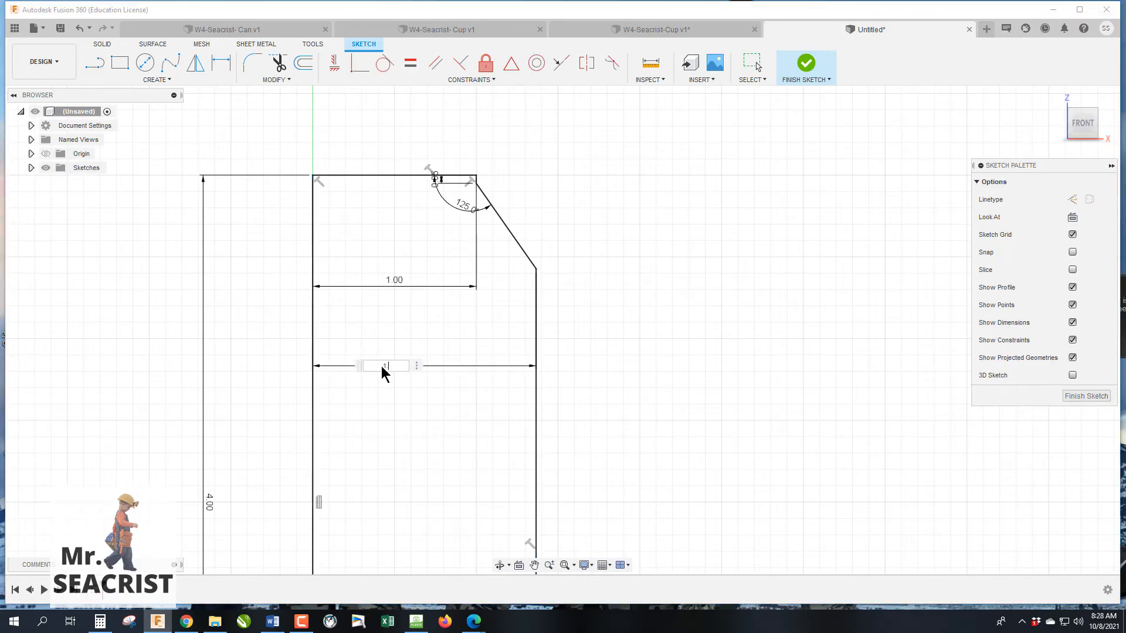
{"action": "type", "text": "1.1225"}
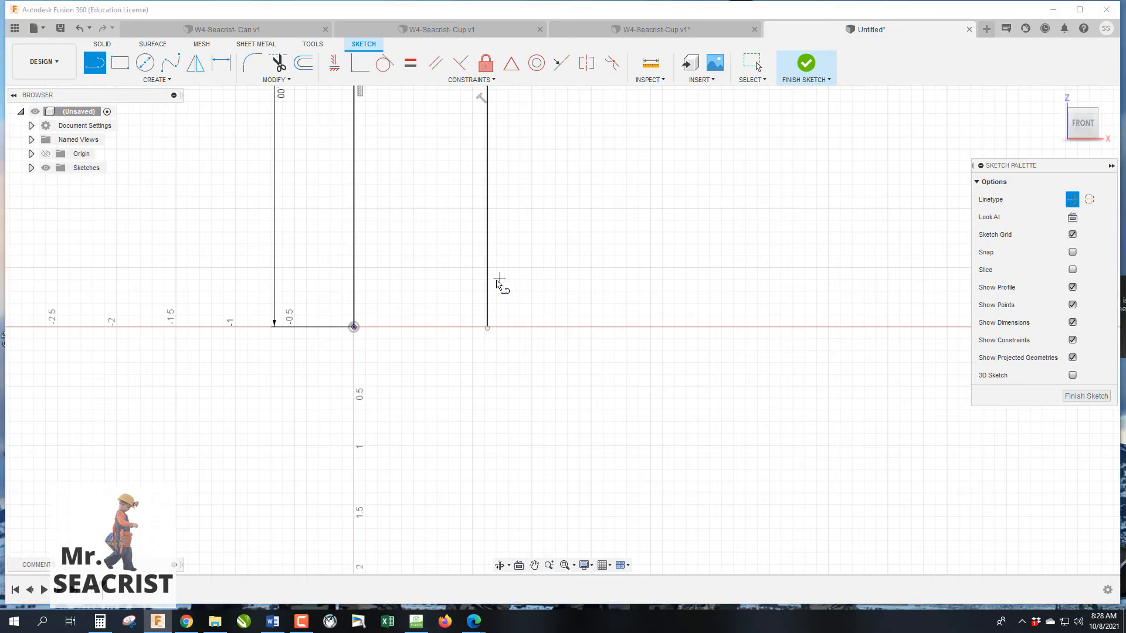
{"action": "mouse_move", "coordinate": [948, 277]}
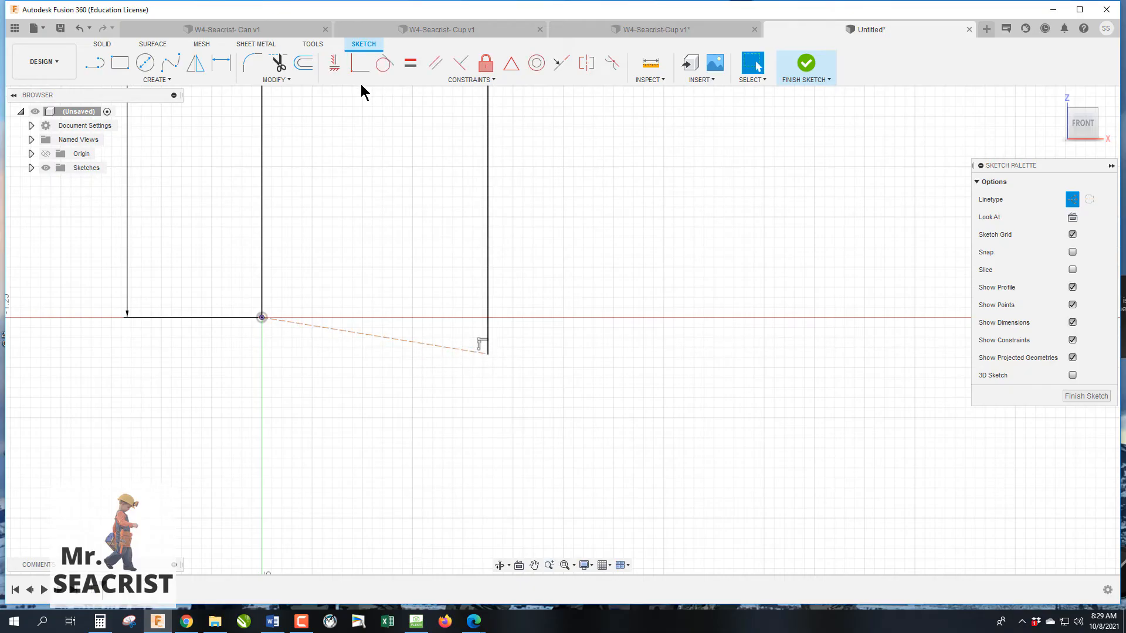
Move the side's bottom end onto the horizontal axis and draw the angled base line inward.
{"action": "left_click", "coordinate": [333, 64]}
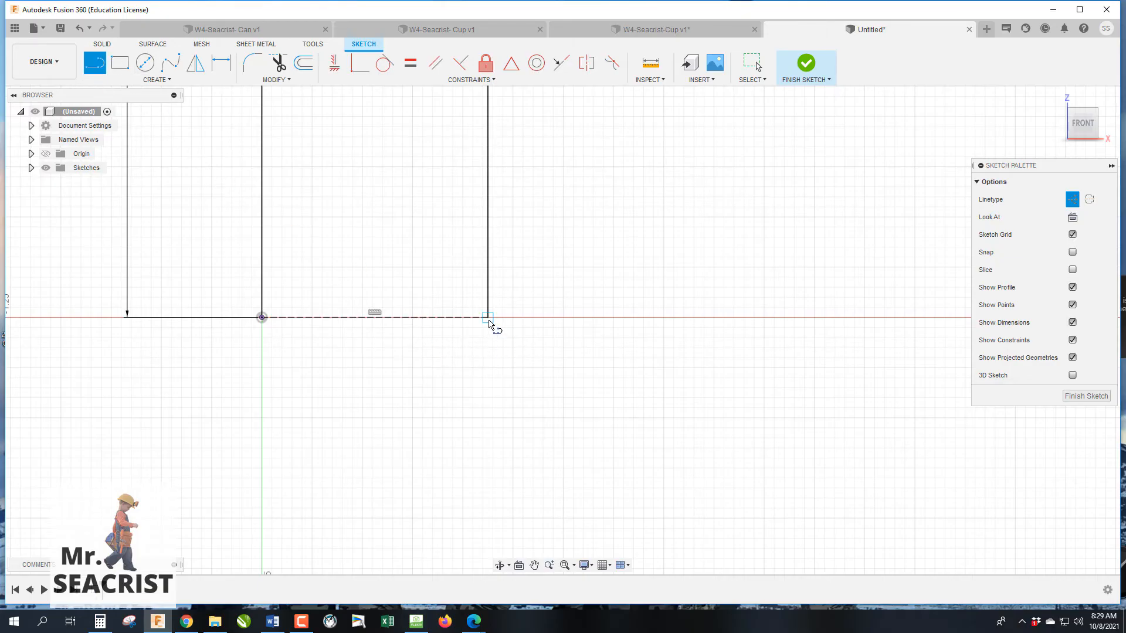
{"action": "left_click_drag", "start_coordinate": [488, 317], "coordinate": [503, 420]}
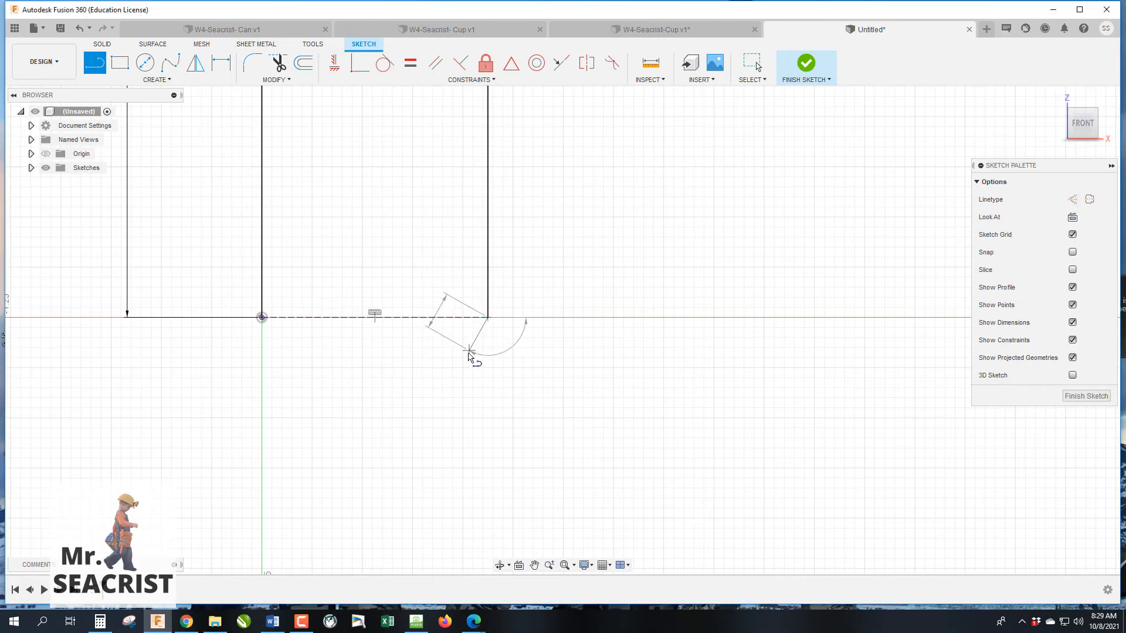
{"action": "left_click", "coordinate": [469, 351]}
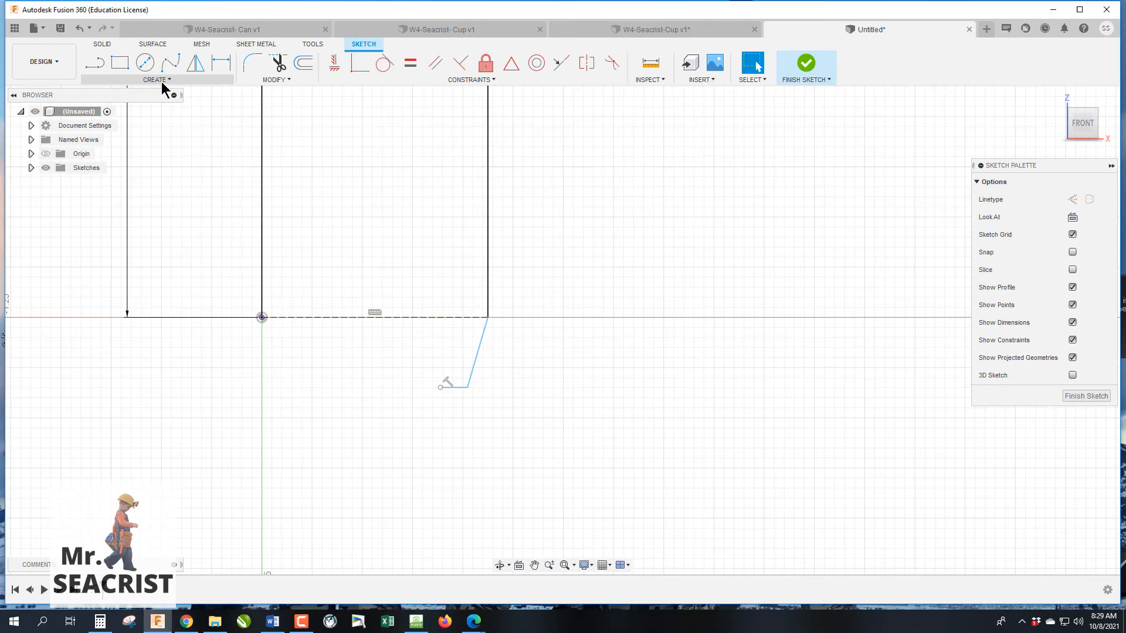
Start a three-point arc at the origin to curve the can's bottom edge.
{"action": "left_click", "coordinate": [156, 80]}
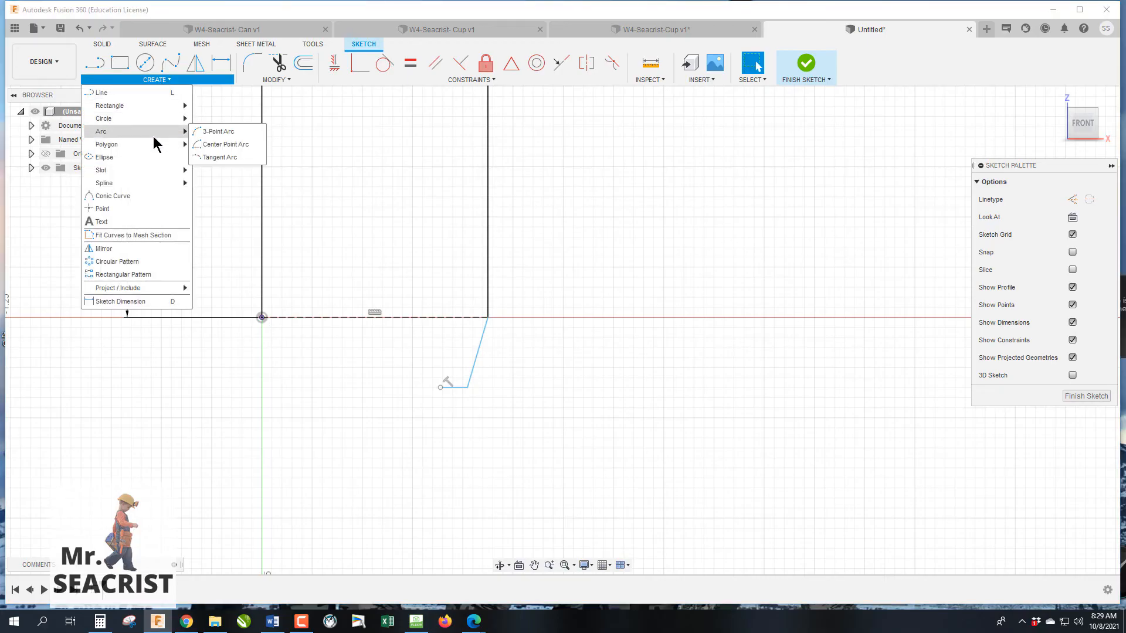
{"action": "mouse_move", "coordinate": [224, 144]}
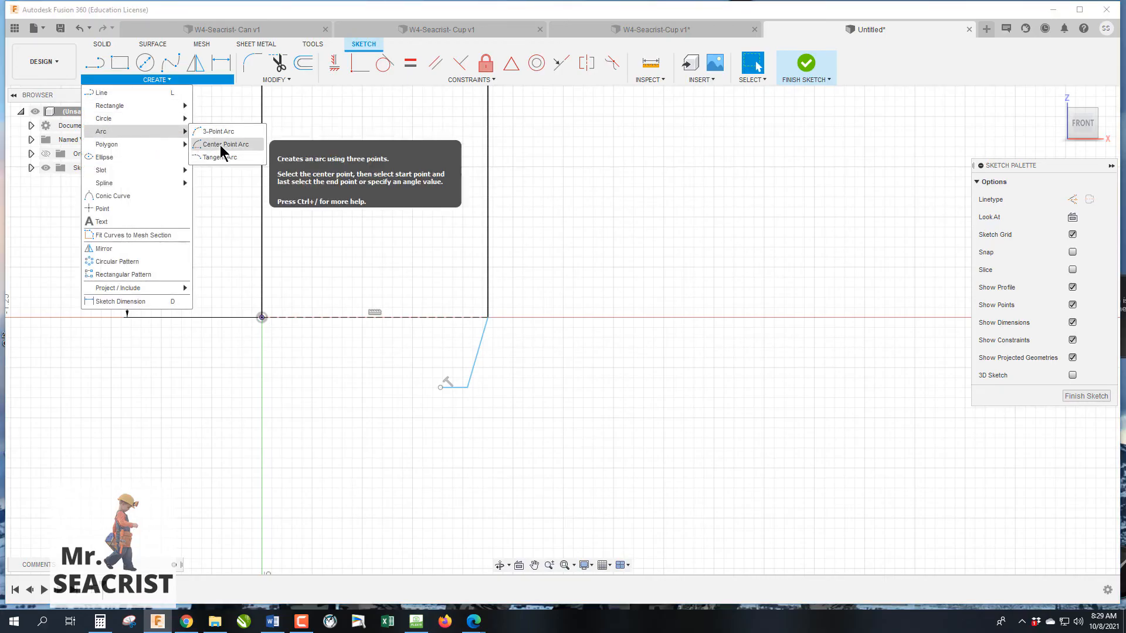
{"action": "mouse_move", "coordinate": [219, 156]}
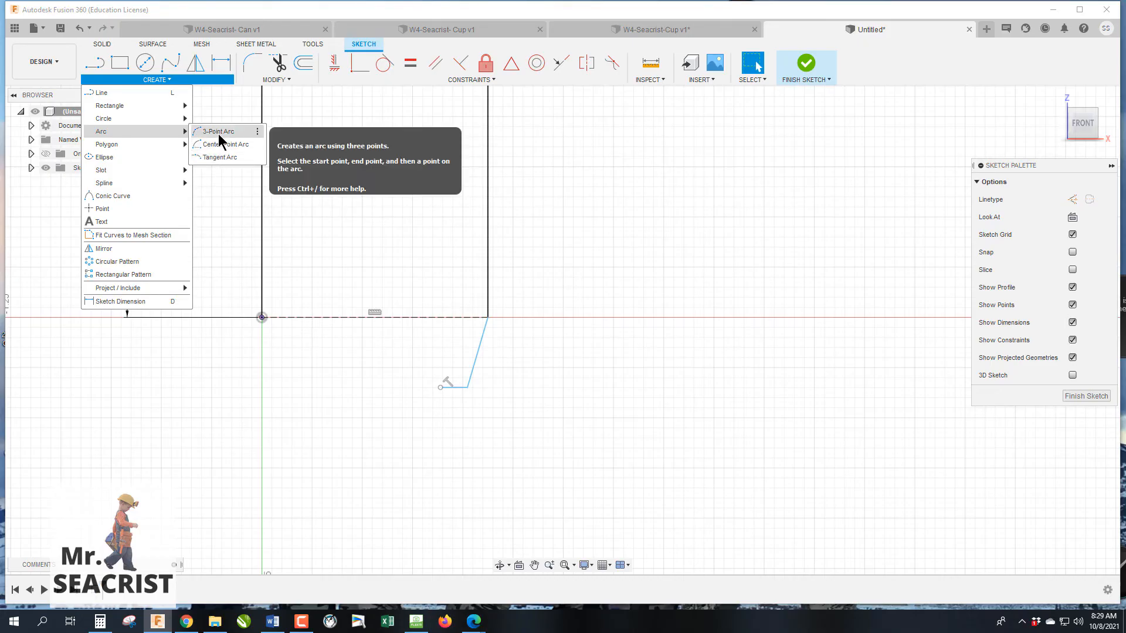
{"action": "left_click", "coordinate": [218, 130]}
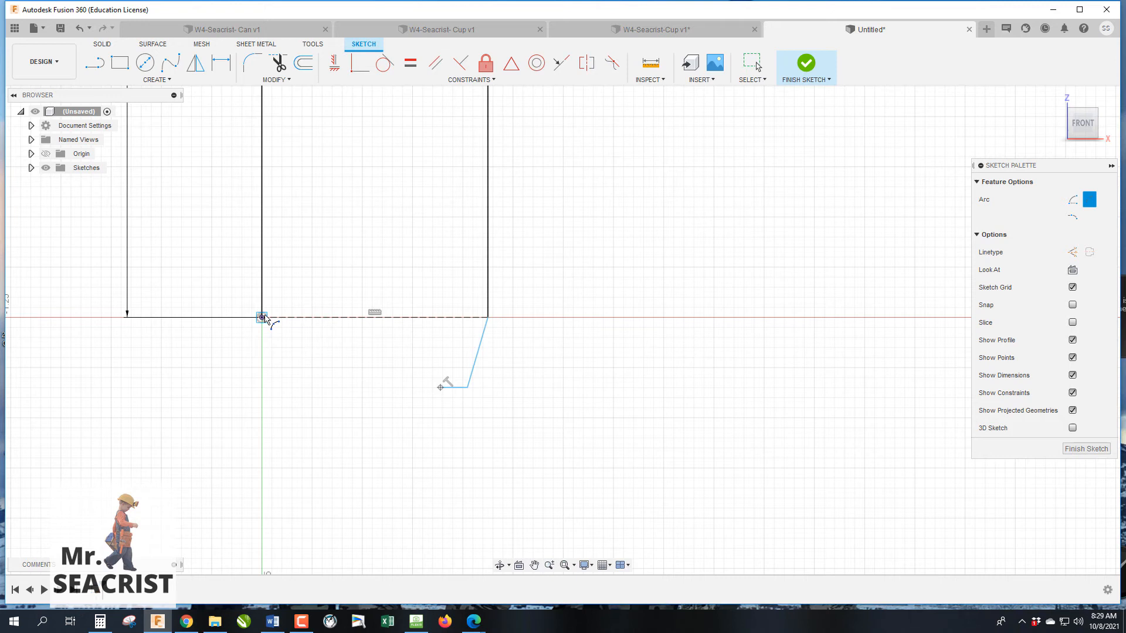
{"action": "left_click", "coordinate": [262, 317]}
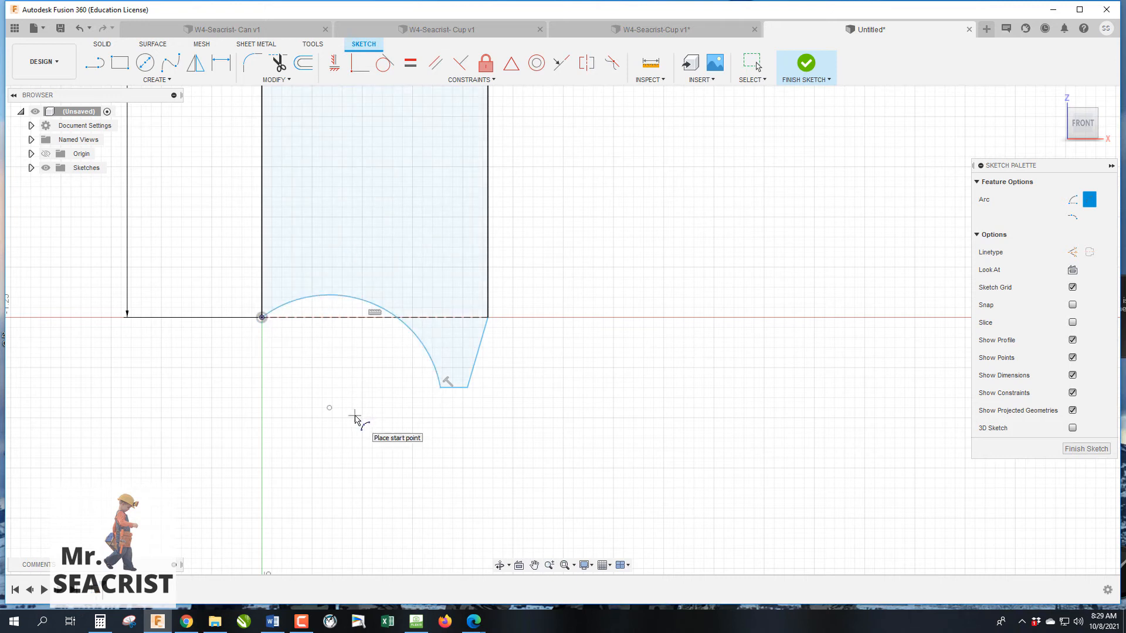
{"action": "mouse_move", "coordinate": [362, 407]}
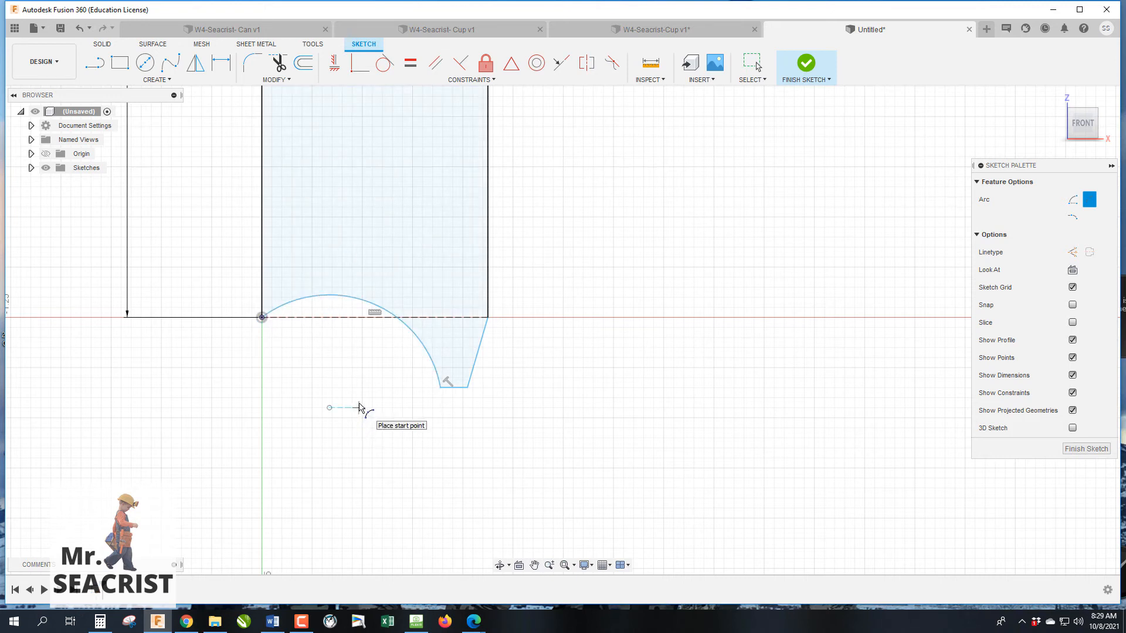
{"action": "mouse_move", "coordinate": [345, 373]}
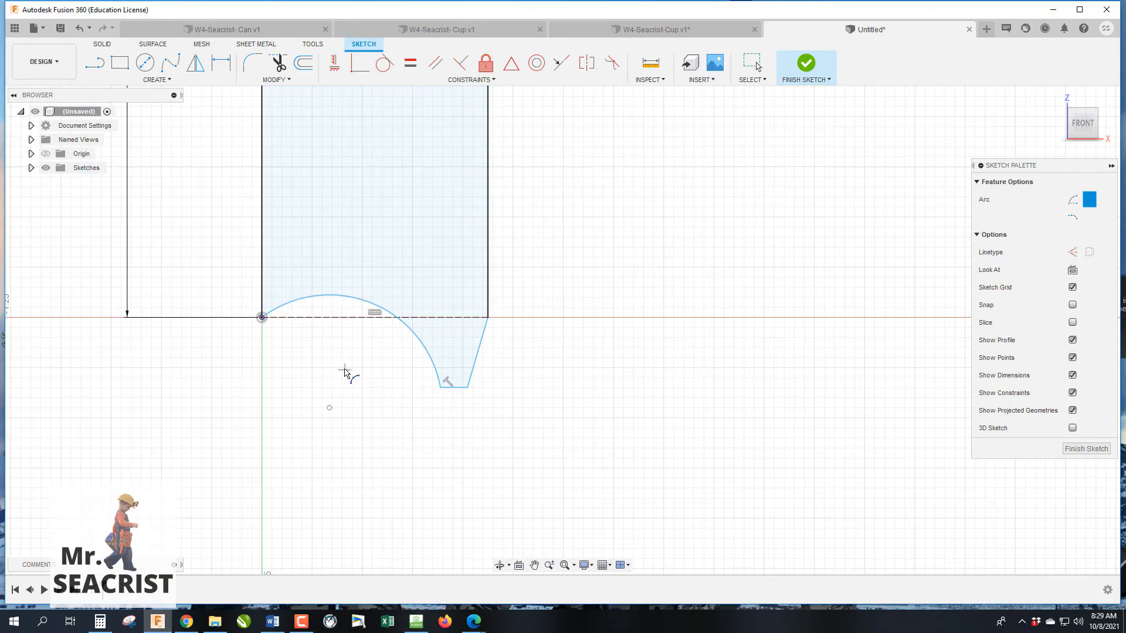
{"action": "mouse_move", "coordinate": [412, 285]}
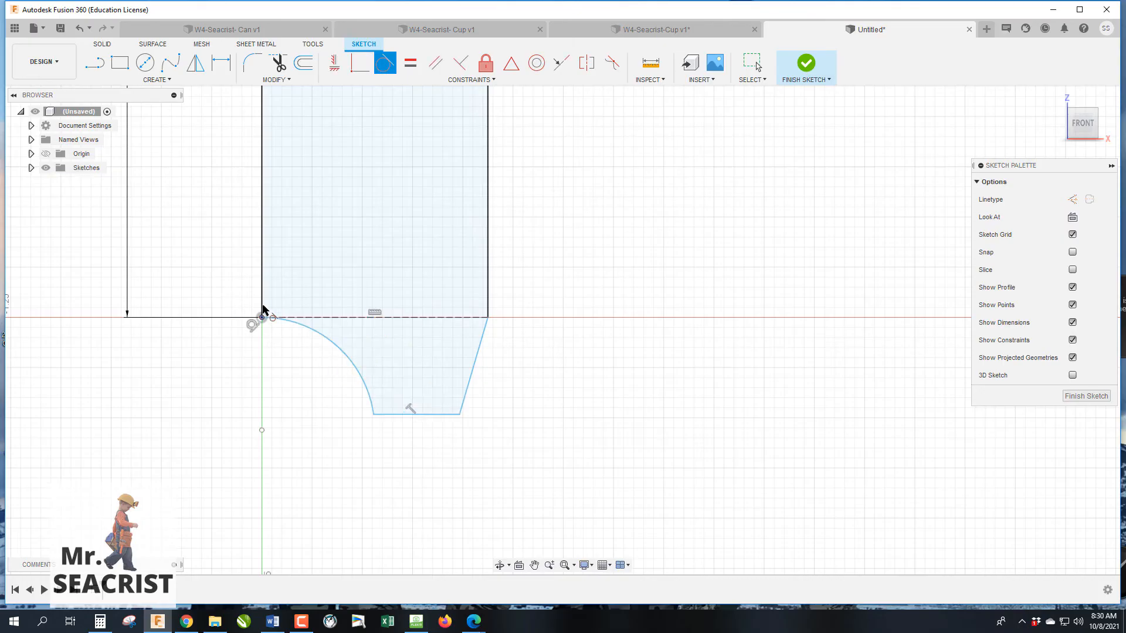
{"action": "mouse_move", "coordinate": [299, 357]}
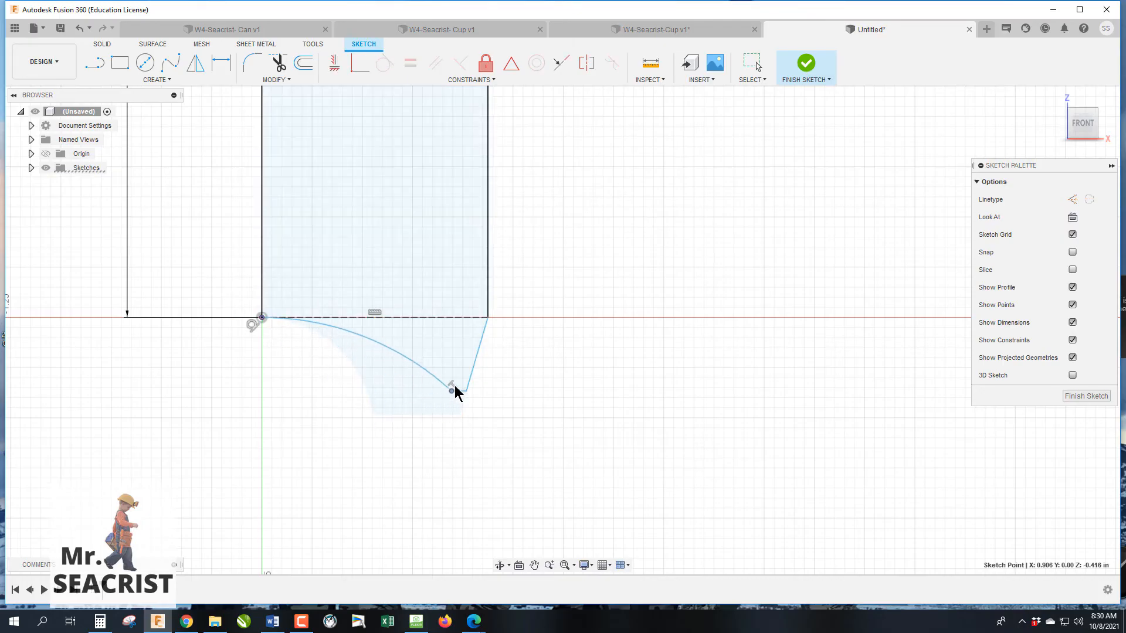
Attach the bottom arc's end to the profile's lower corner.
{"action": "left_click_drag", "start_coordinate": [453, 389], "coordinate": [417, 372]}
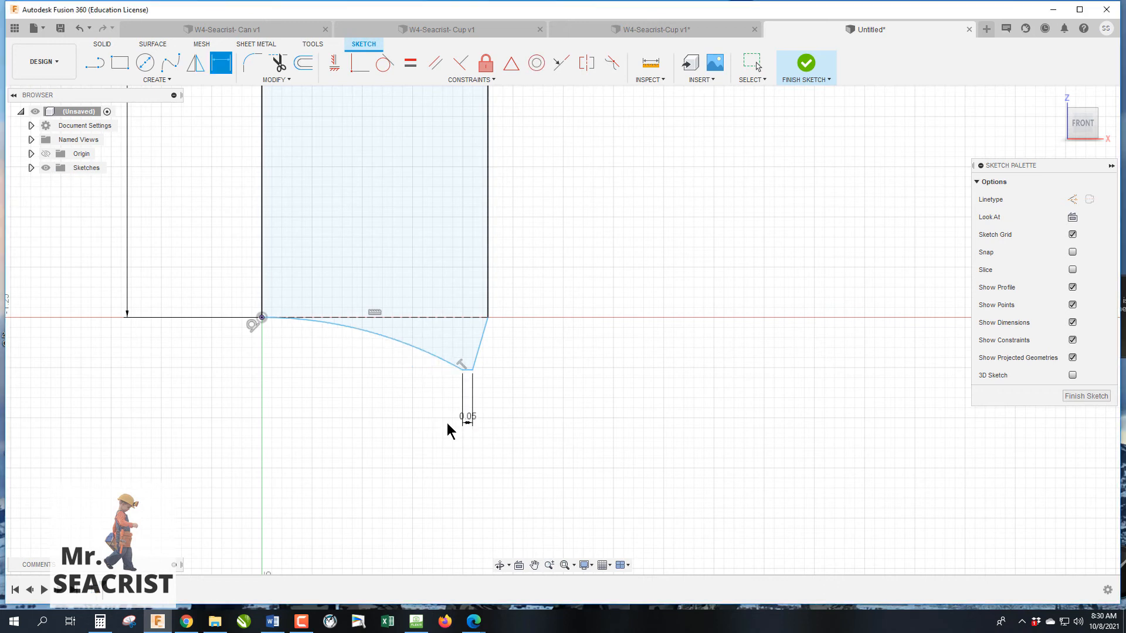
{"action": "mouse_move", "coordinate": [494, 338]}
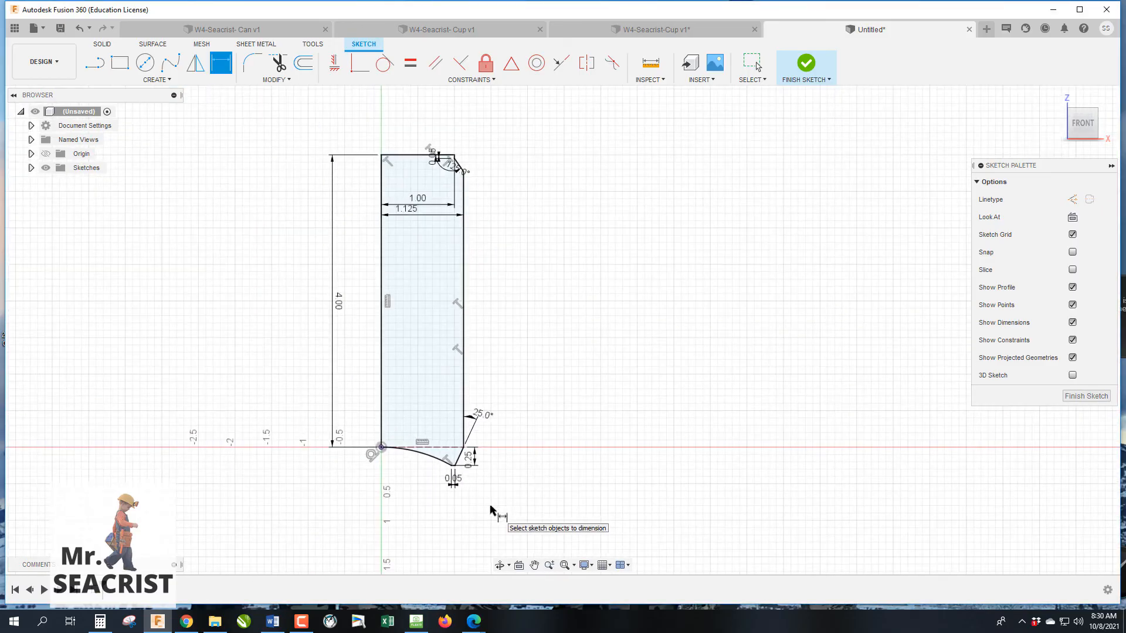
{"action": "mouse_move", "coordinate": [481, 486]}
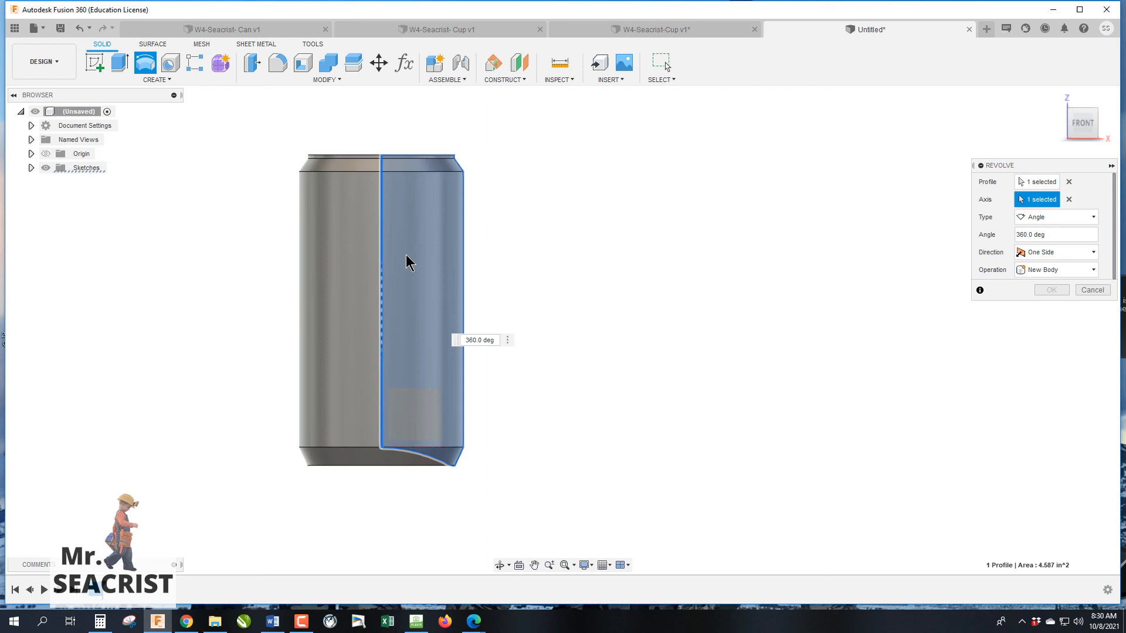
Choose the vertical centre line as the revolve axis for the can profile.
{"action": "left_click", "coordinate": [1051, 290]}
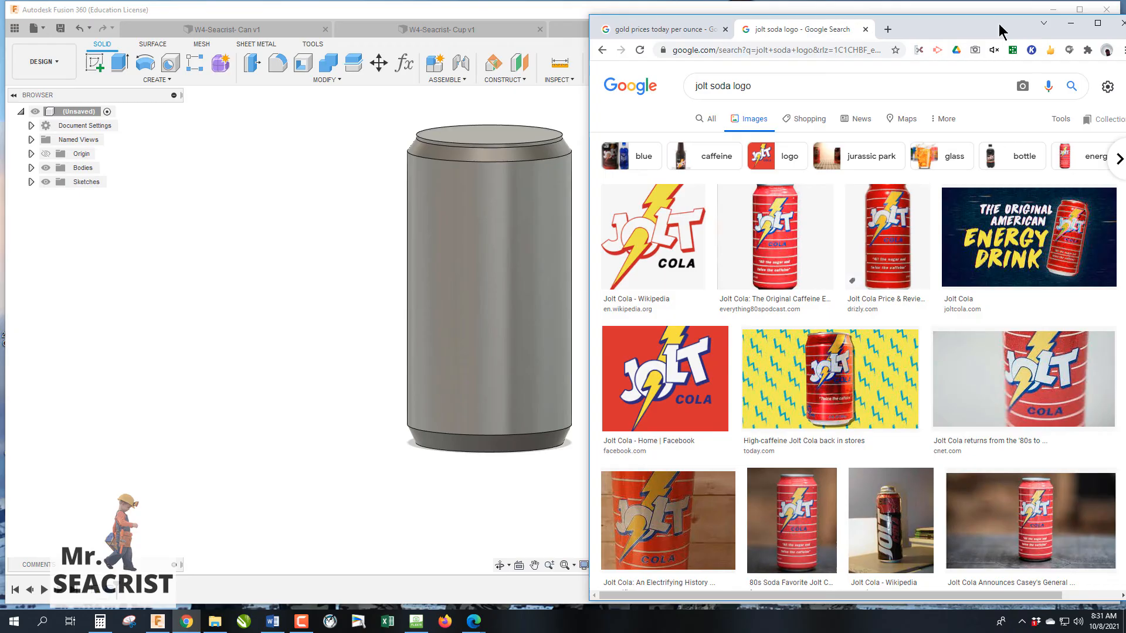
{"action": "mouse_move", "coordinate": [975, 242]}
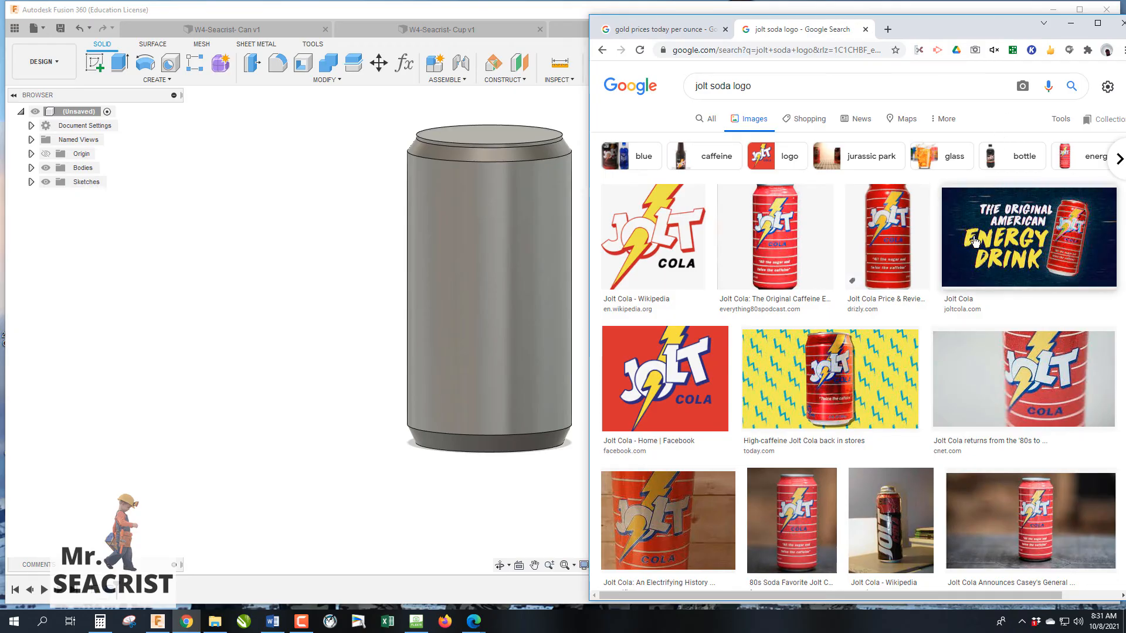
{"action": "mouse_move", "coordinate": [976, 259]}
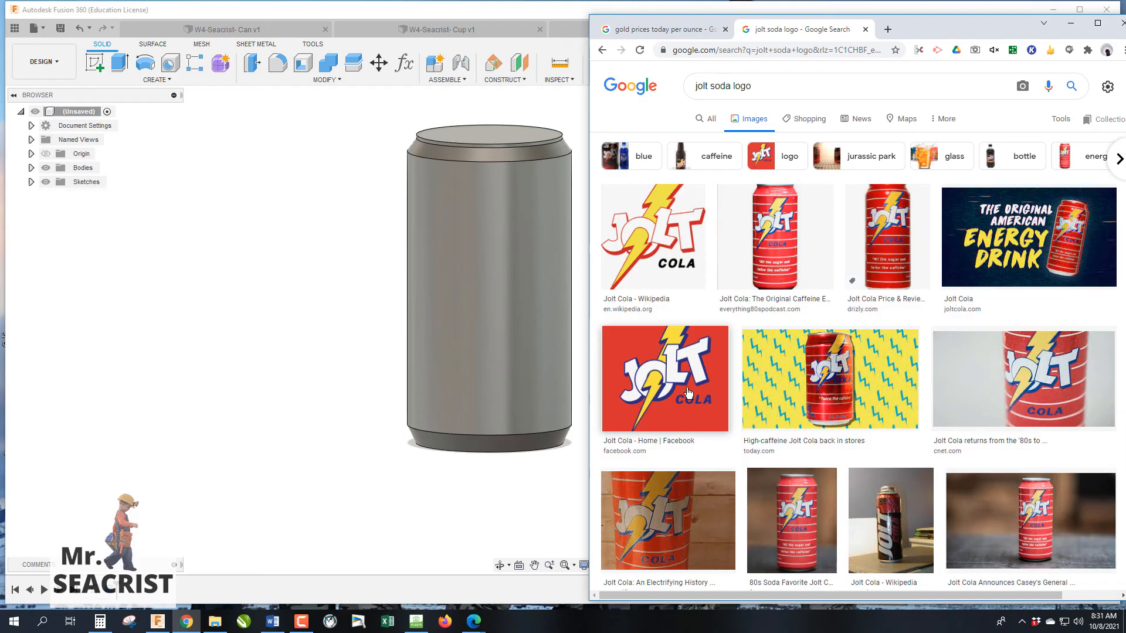
Save the red Jolt Cola logo image from the search results to the computer.
{"action": "left_click", "coordinate": [664, 379]}
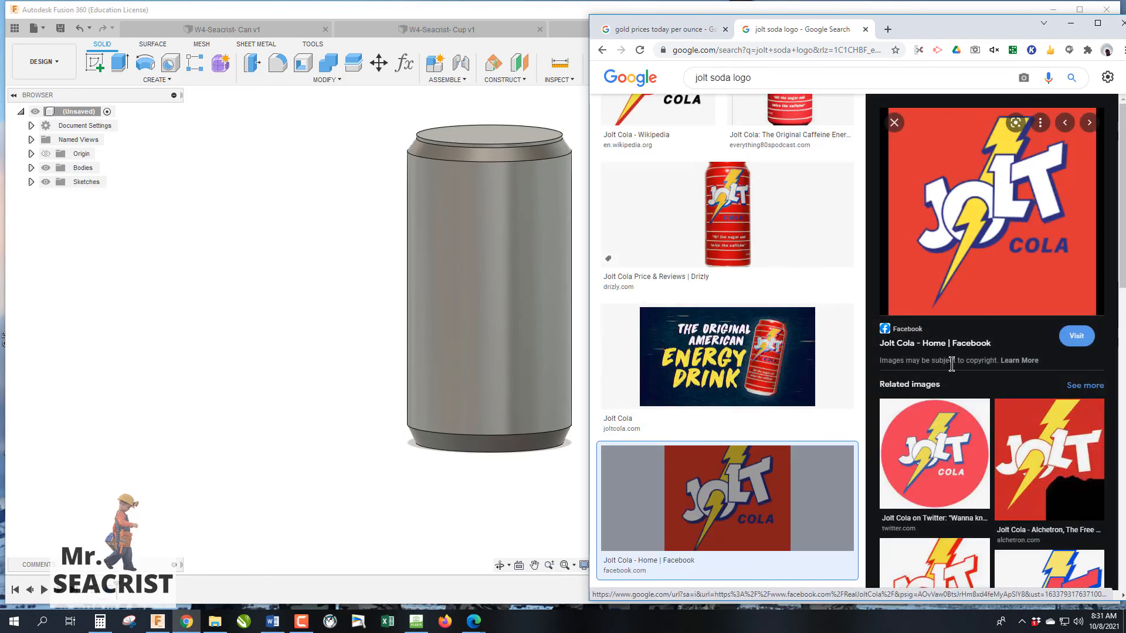
{"action": "mouse_move", "coordinate": [966, 238]}
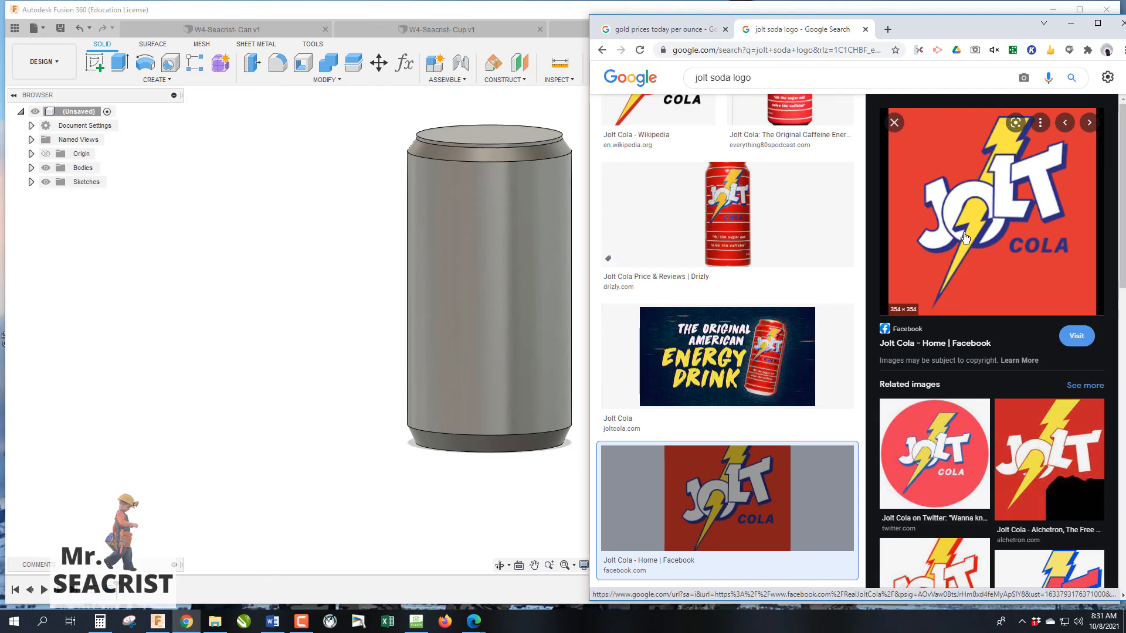
{"action": "right_click", "coordinate": [965, 237]}
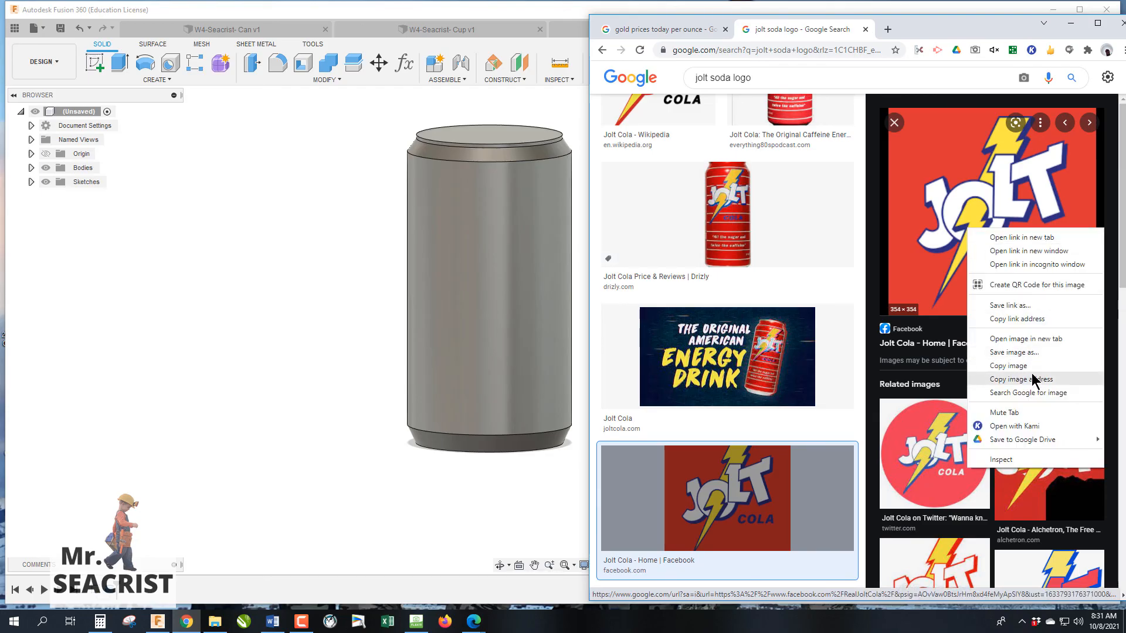
{"action": "left_click", "coordinate": [1014, 351]}
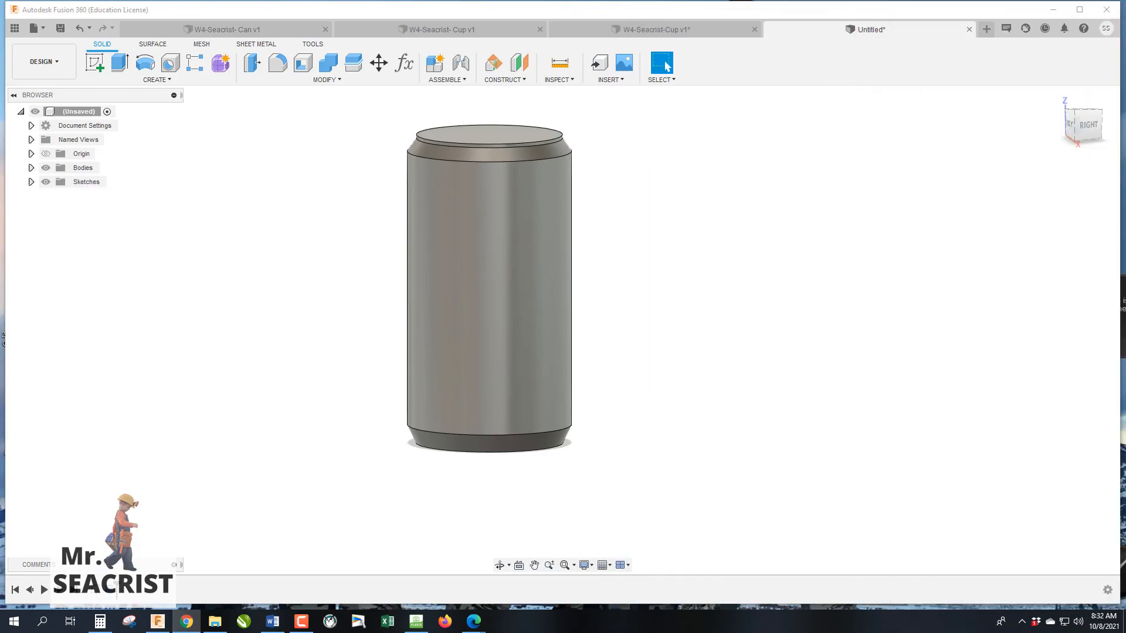
{"action": "mouse_move", "coordinate": [682, 419]}
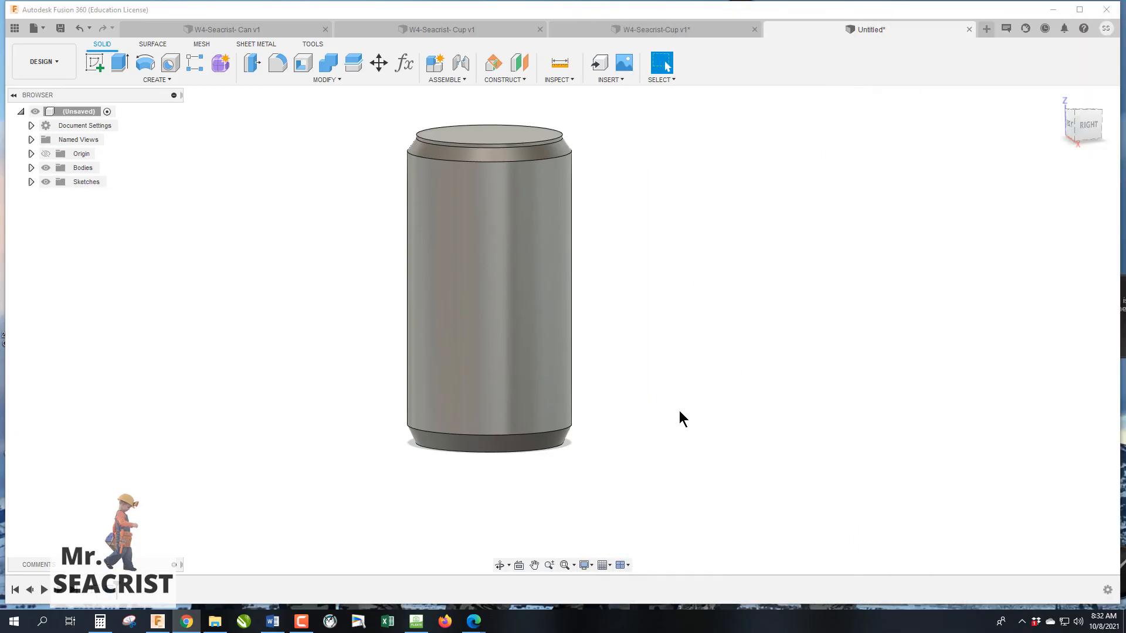
{"action": "mouse_move", "coordinate": [624, 63]}
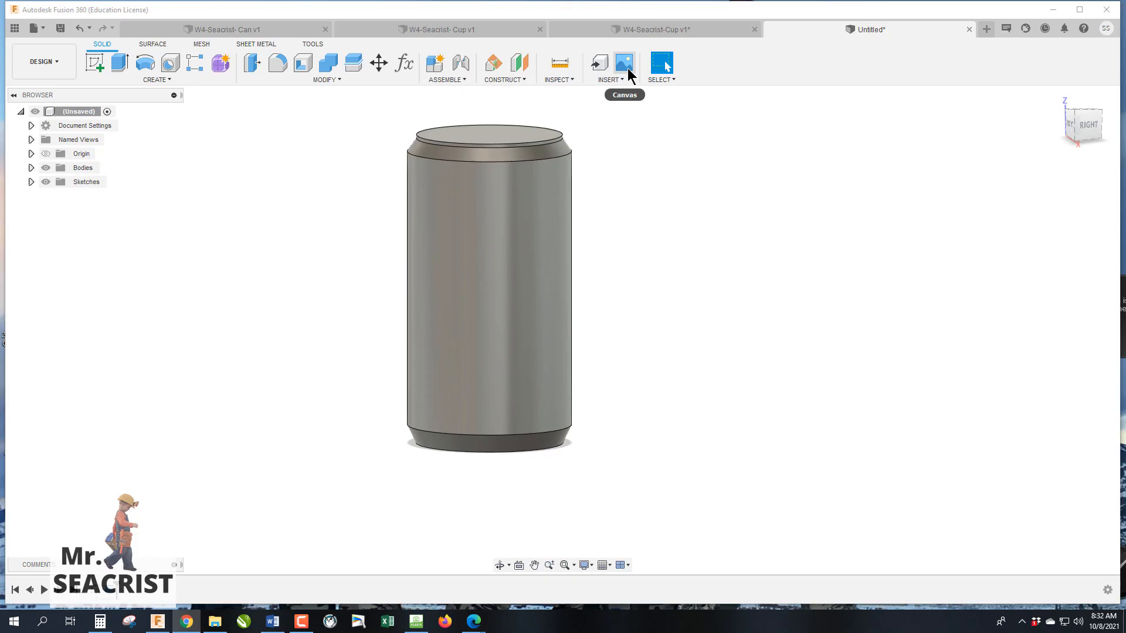
{"action": "mouse_move", "coordinate": [612, 81]}
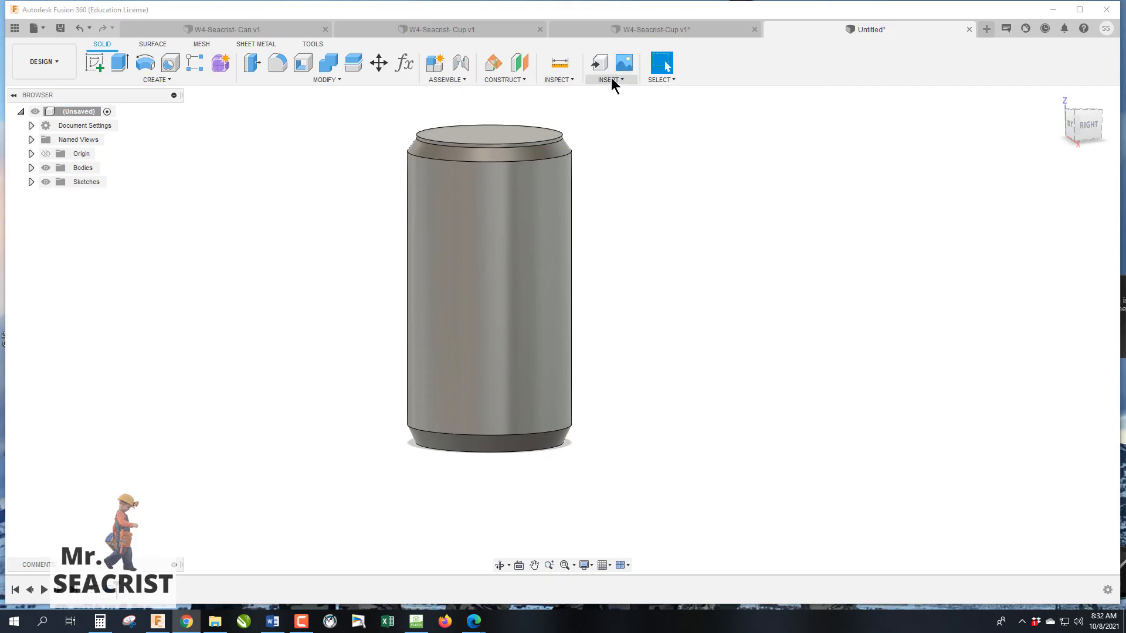
Start a decal using Jolt.png chosen from the Downloads folder.
{"action": "left_click", "coordinate": [609, 68]}
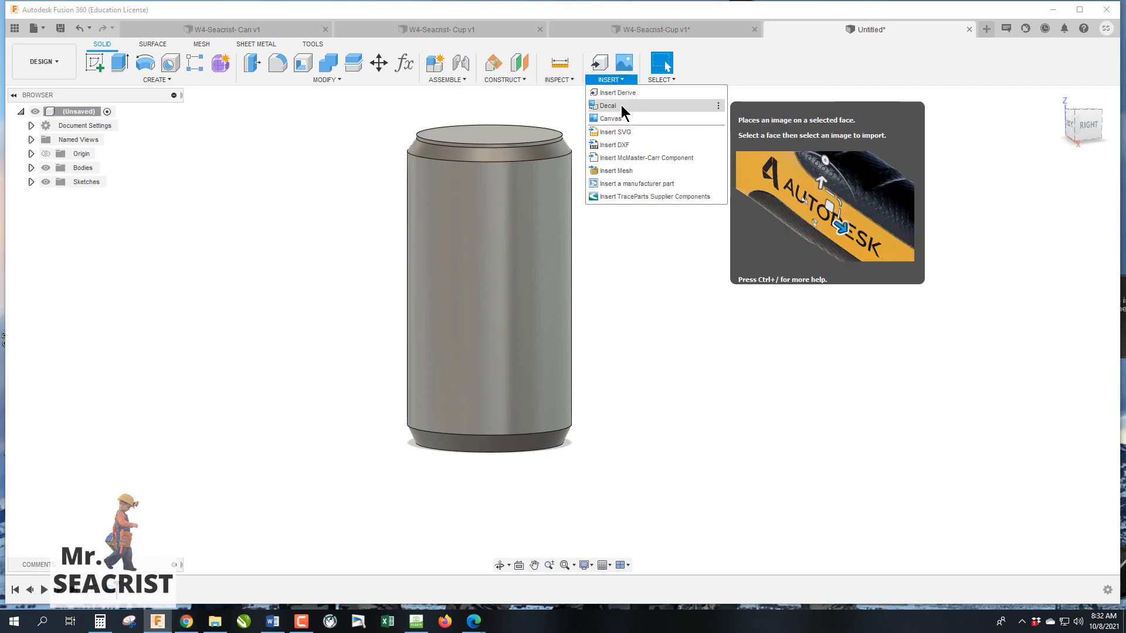
{"action": "left_click", "coordinate": [607, 106]}
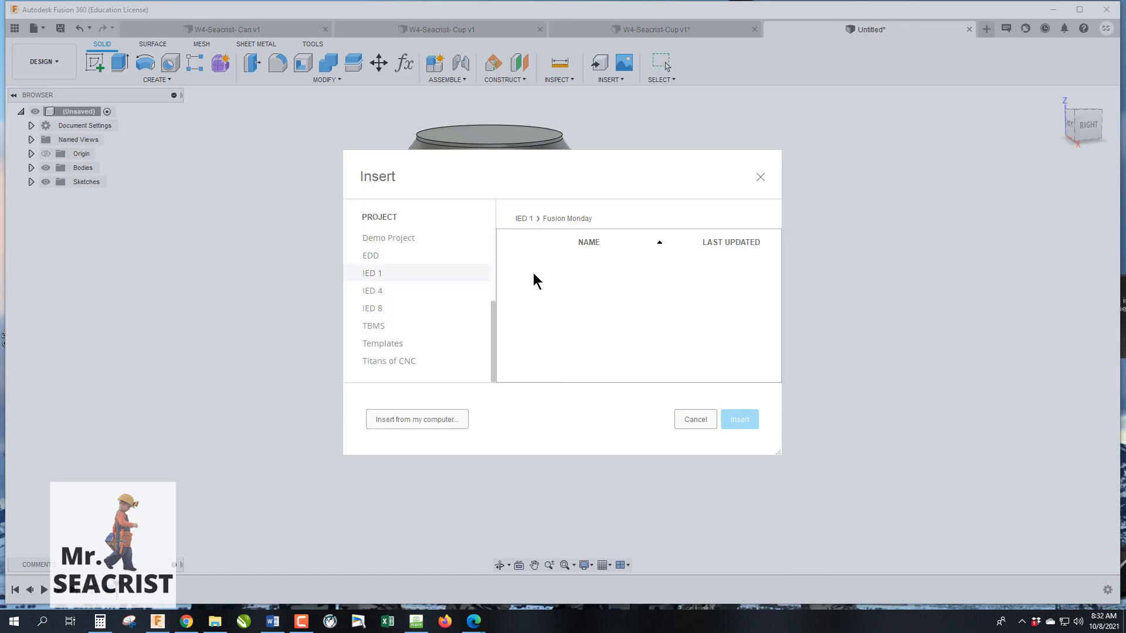
{"action": "left_click", "coordinate": [417, 420]}
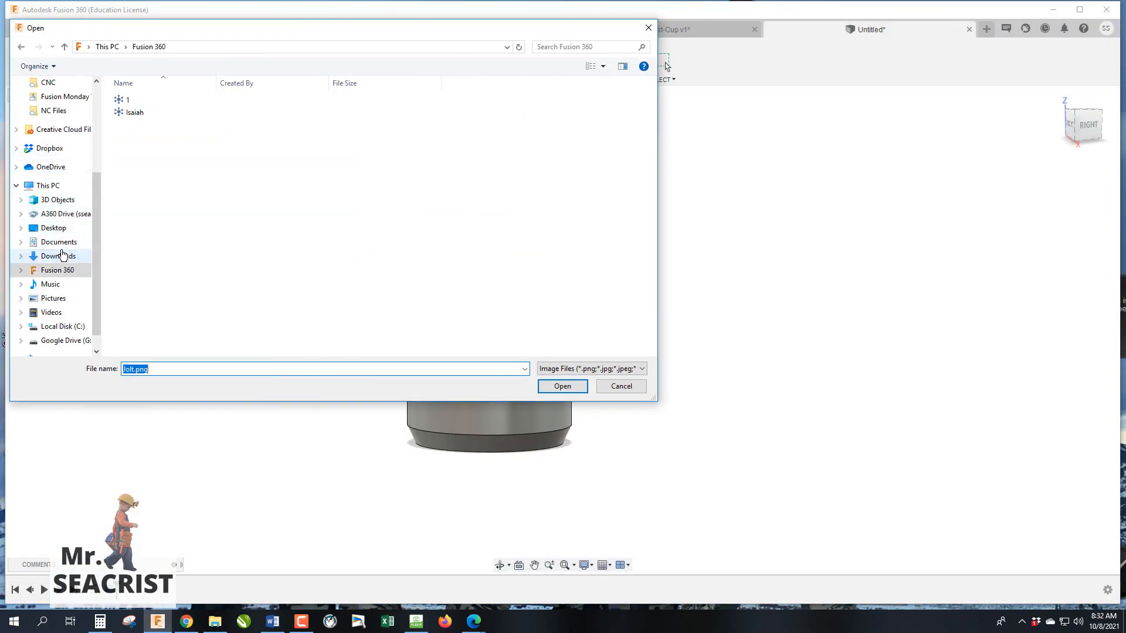
{"action": "left_click", "coordinate": [59, 256]}
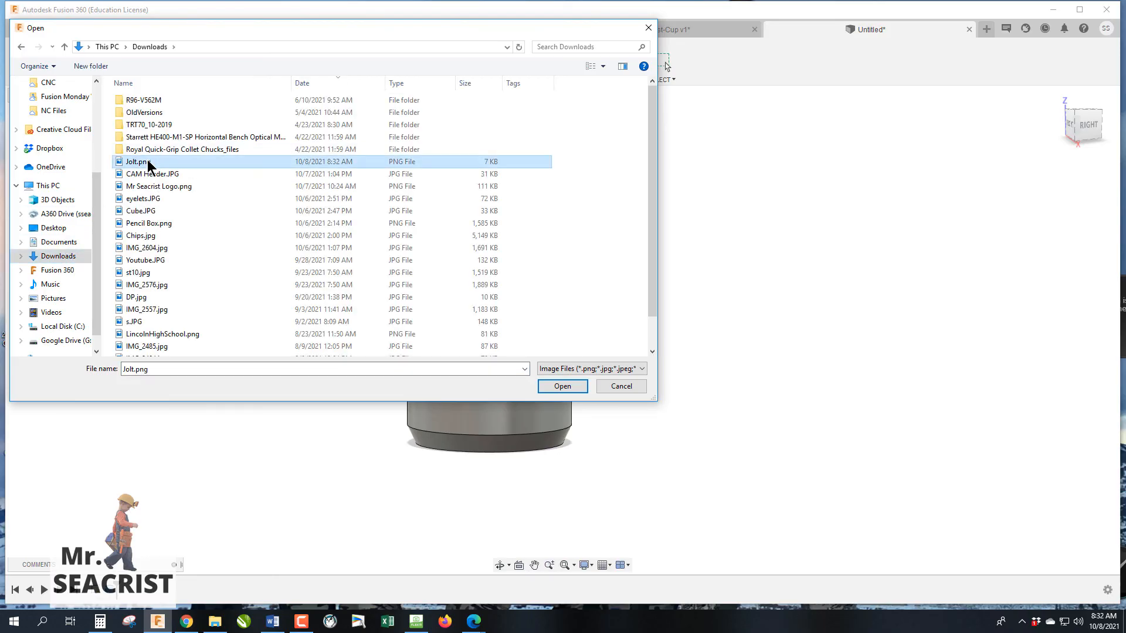
{"action": "left_click", "coordinate": [562, 386]}
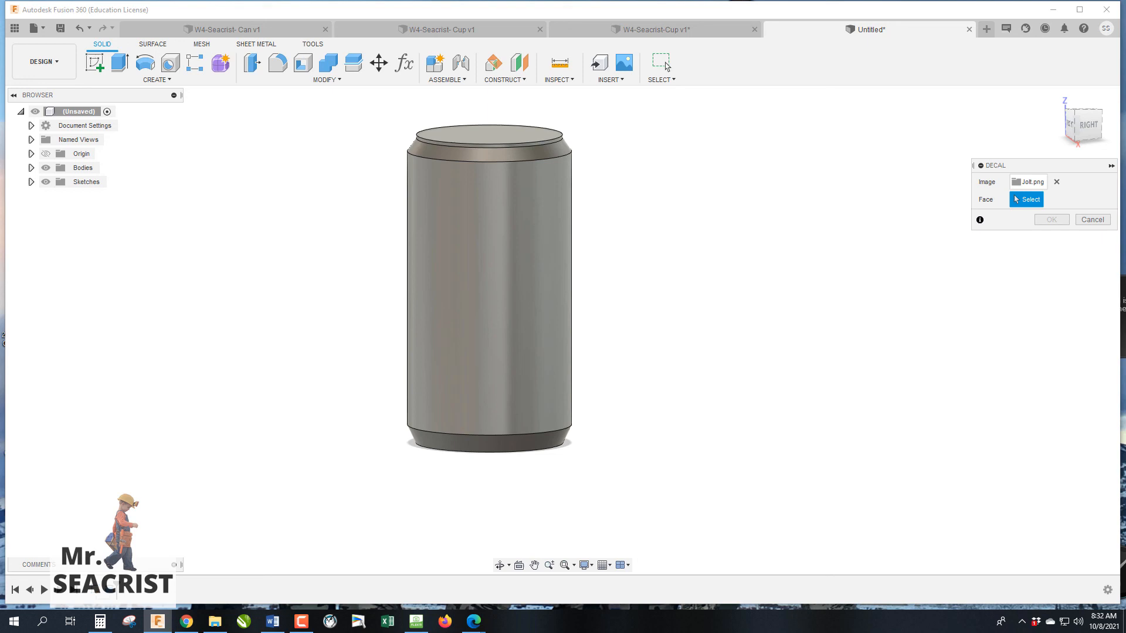
{"action": "mouse_move", "coordinate": [942, 352]}
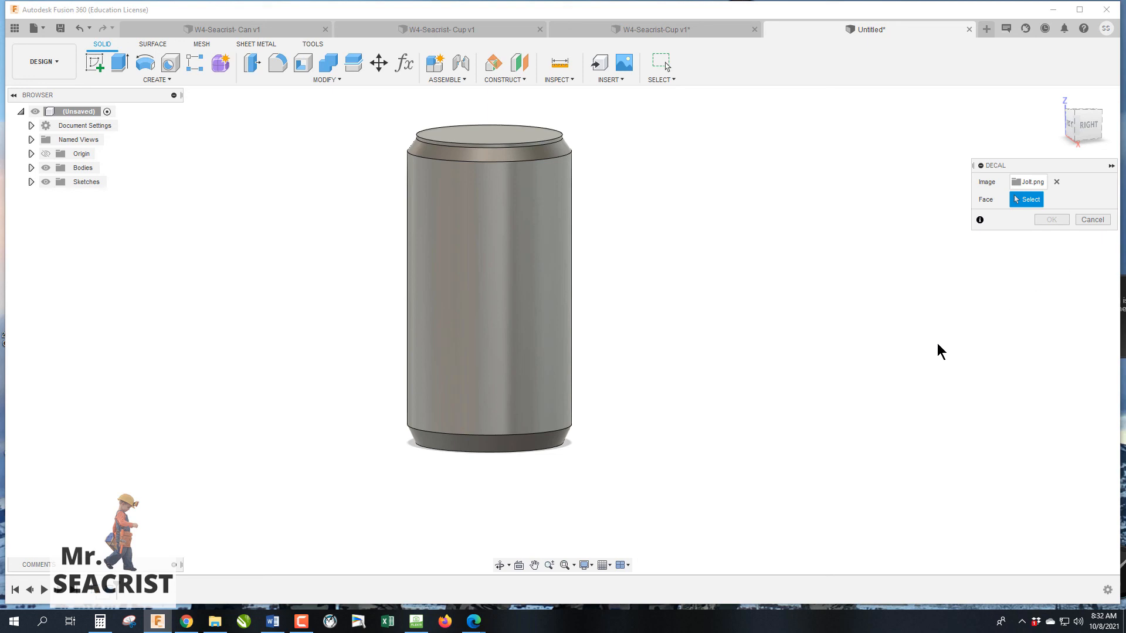
Place the logo decal on the can's side face, rotated upright and nudged into position.
{"action": "left_click", "coordinate": [488, 301]}
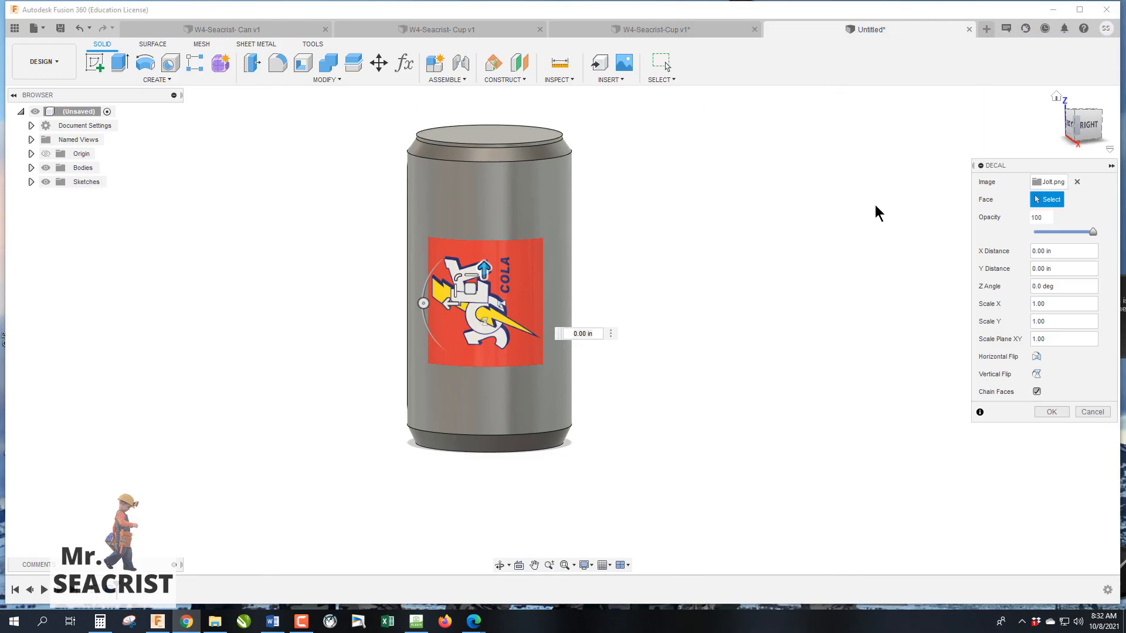
{"action": "left_click_drag", "start_coordinate": [423, 302], "coordinate": [445, 257]}
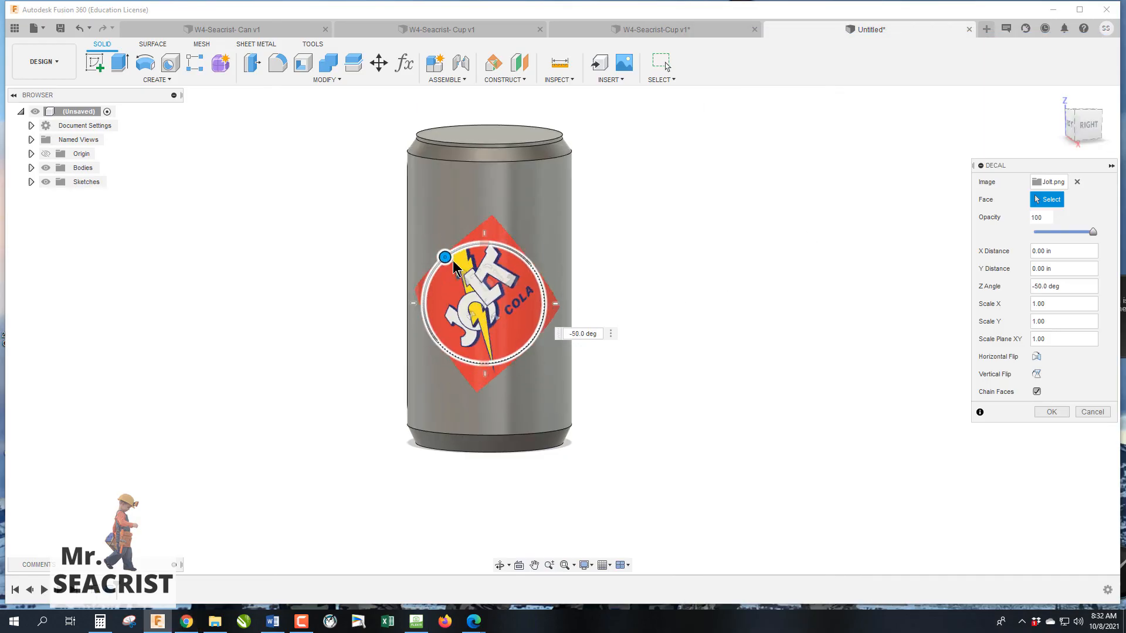
{"action": "left_click_drag", "start_coordinate": [443, 257], "coordinate": [484, 243]}
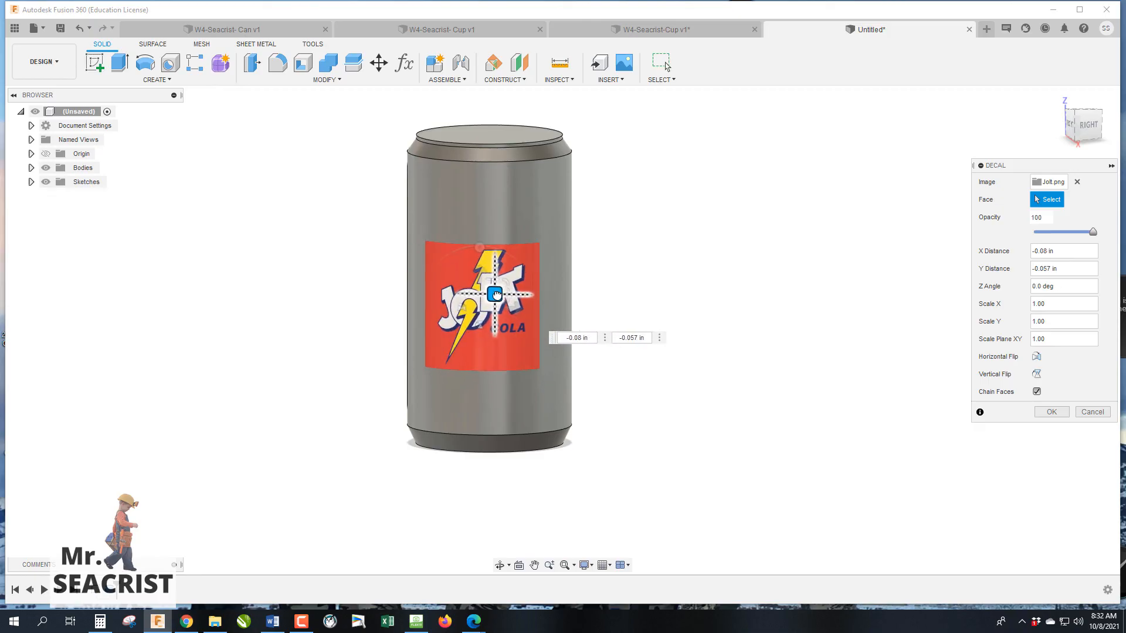
{"action": "left_click_drag", "start_coordinate": [494, 293], "coordinate": [507, 288]}
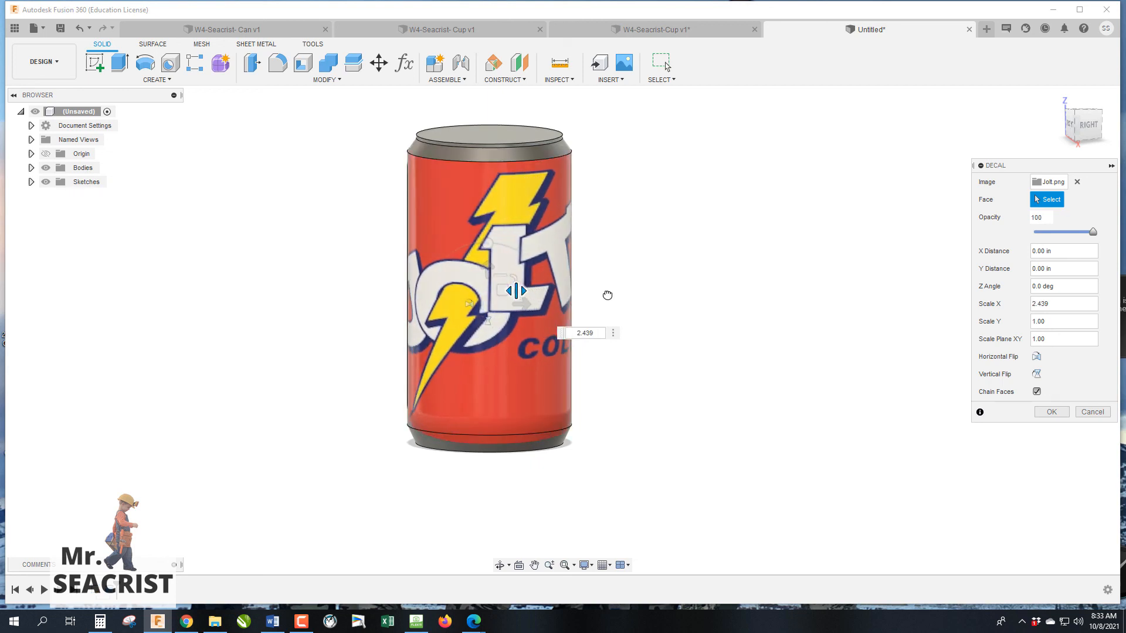
Stretch the decal about 2.44 times wider around the can and confirm it.
{"action": "left_click_drag", "start_coordinate": [516, 291], "coordinate": [528, 291]}
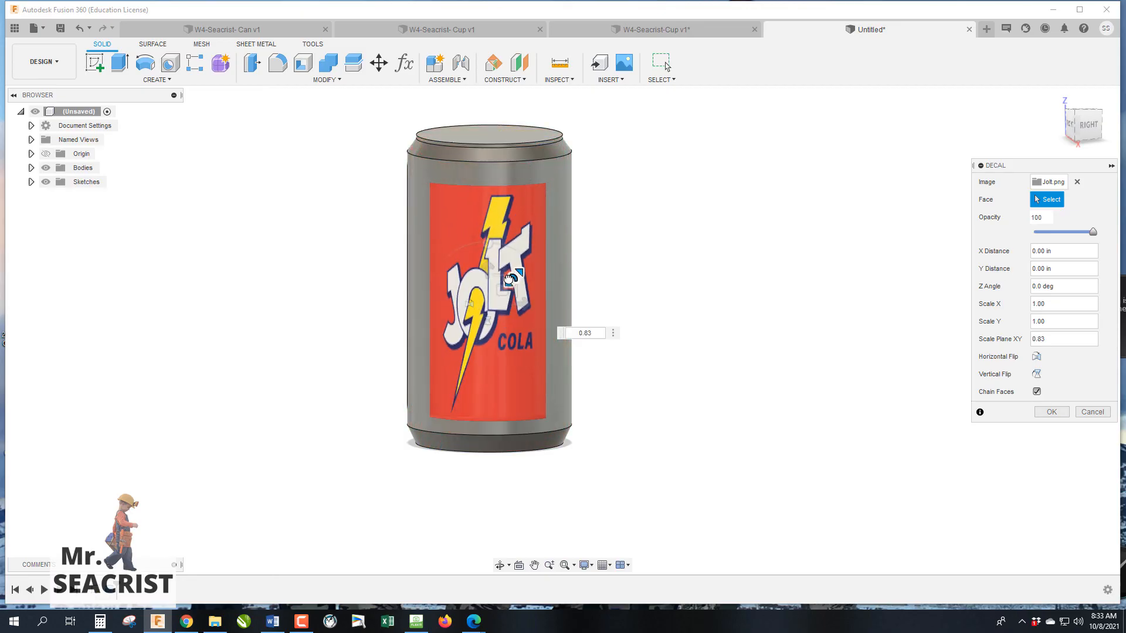
{"action": "left_click_drag", "start_coordinate": [512, 278], "coordinate": [513, 291]}
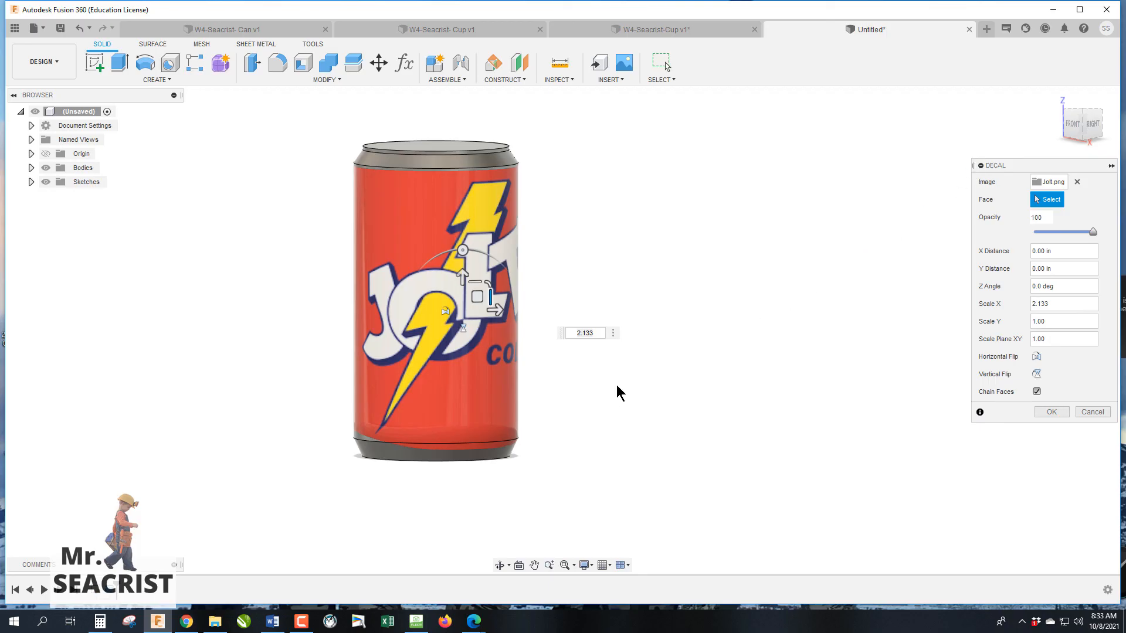
{"action": "mouse_move", "coordinate": [552, 408]}
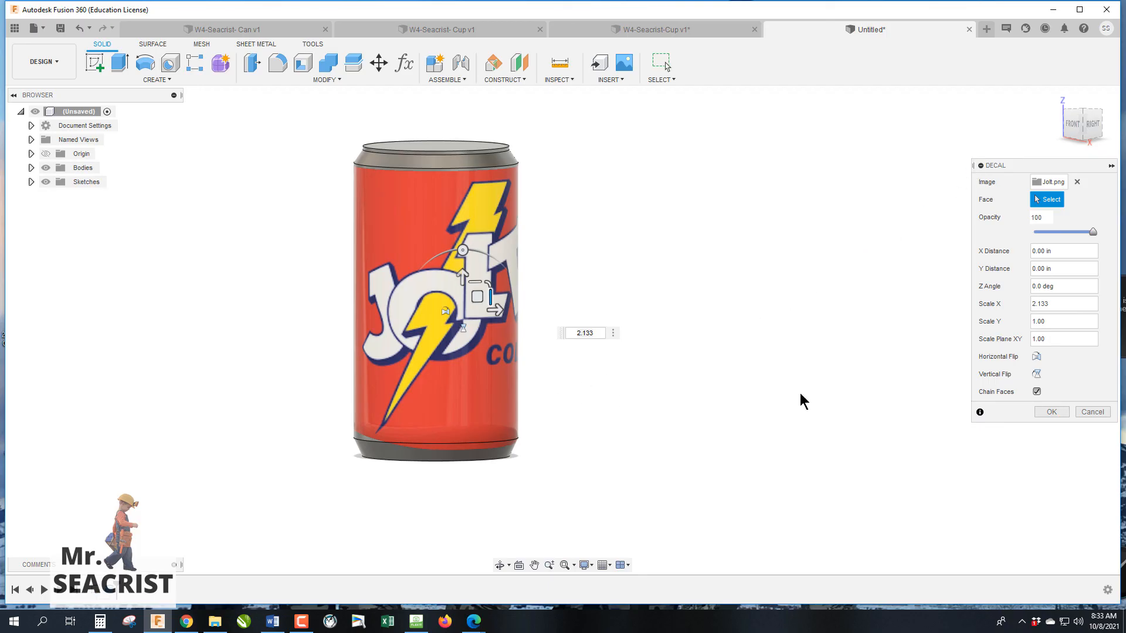
{"action": "left_click", "coordinate": [1048, 412]}
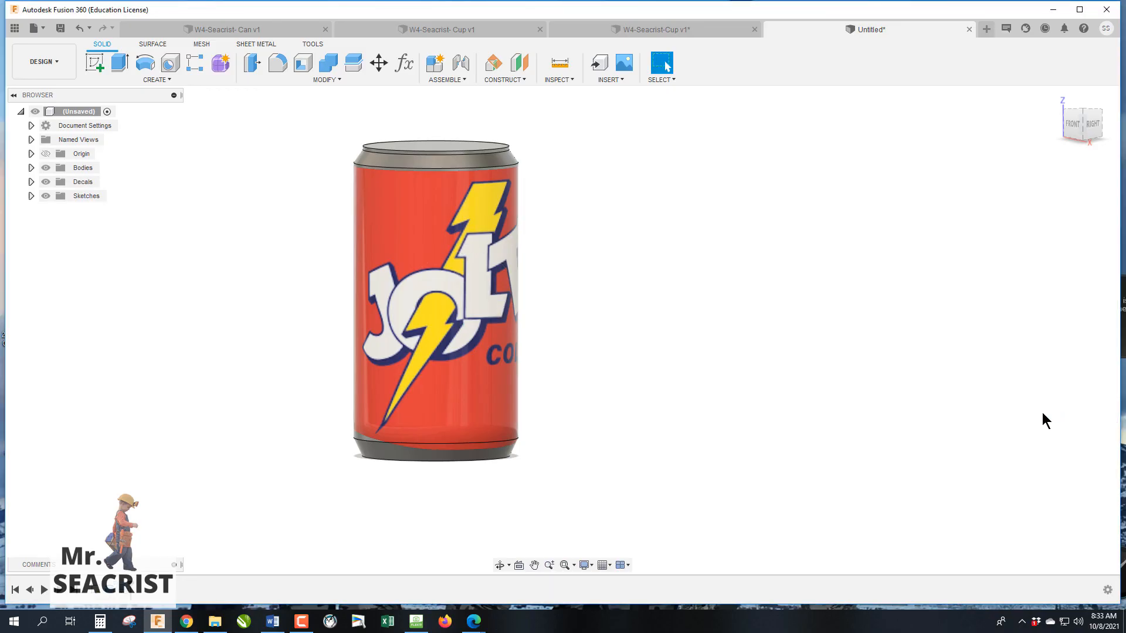